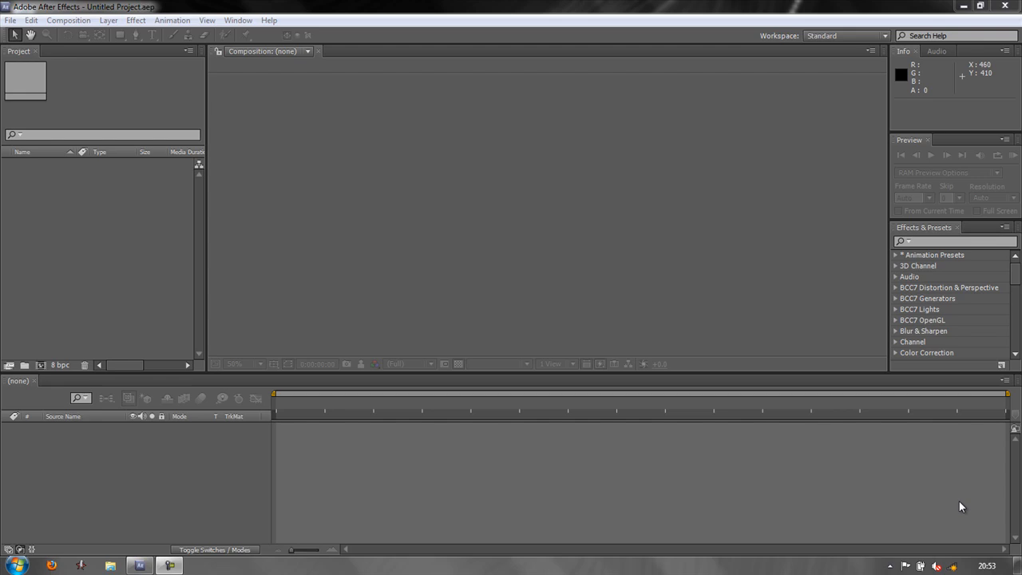
mouse_move(13, 55)
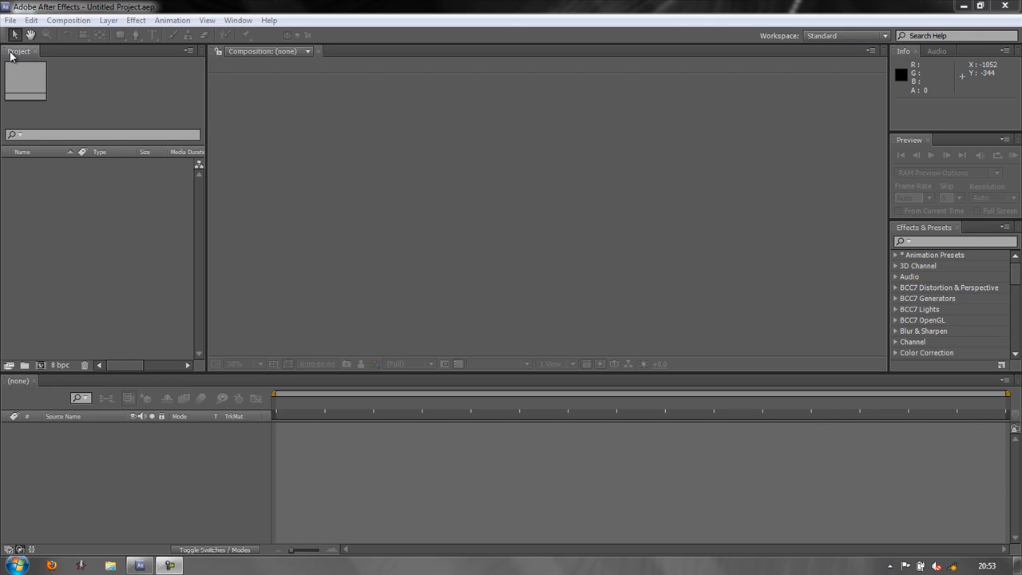
mouse_move(281, 168)
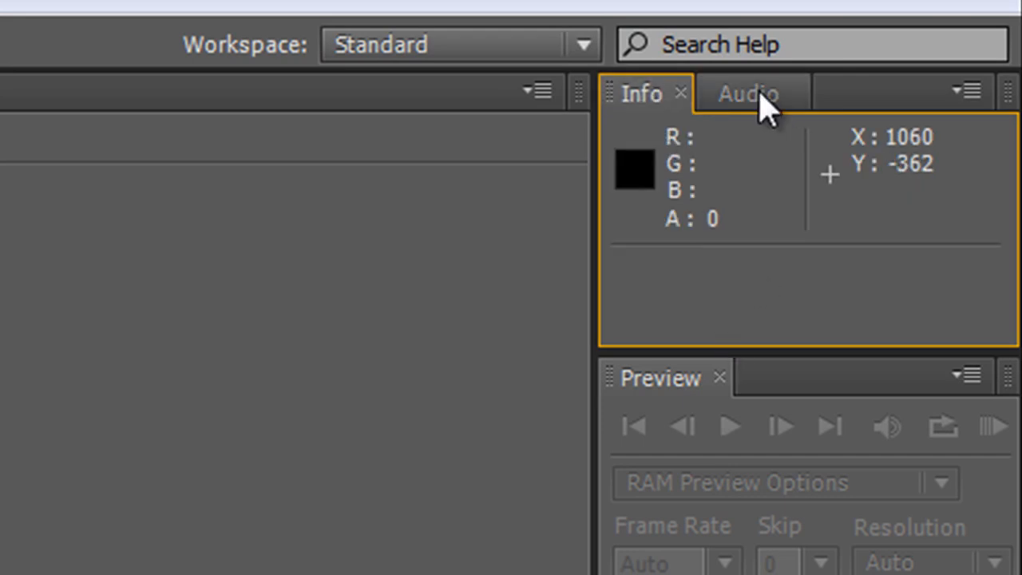
Toggle the enlarged panel group between Info and Audio, ending with the audio meters showing
click(747, 92)
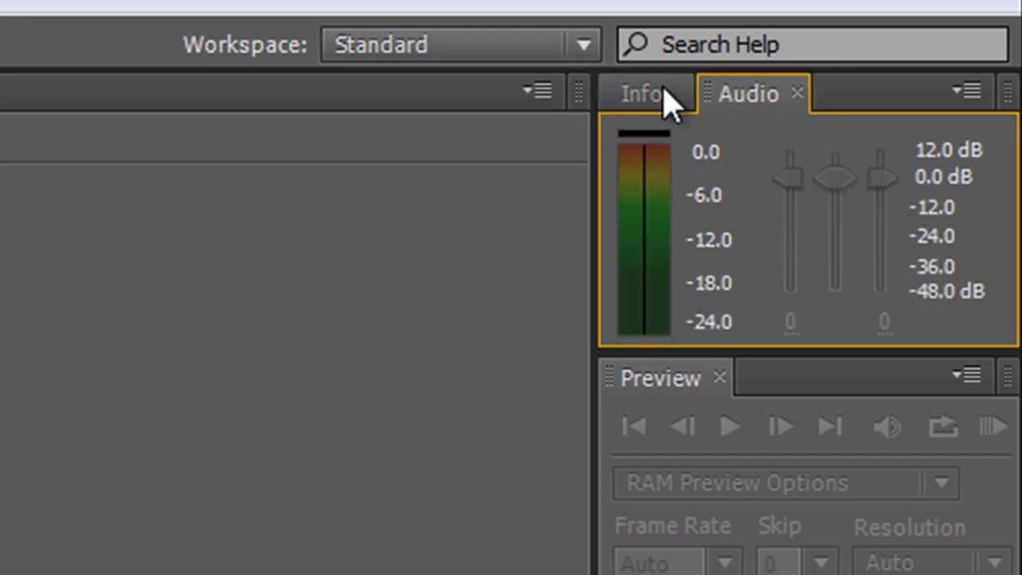
click(641, 93)
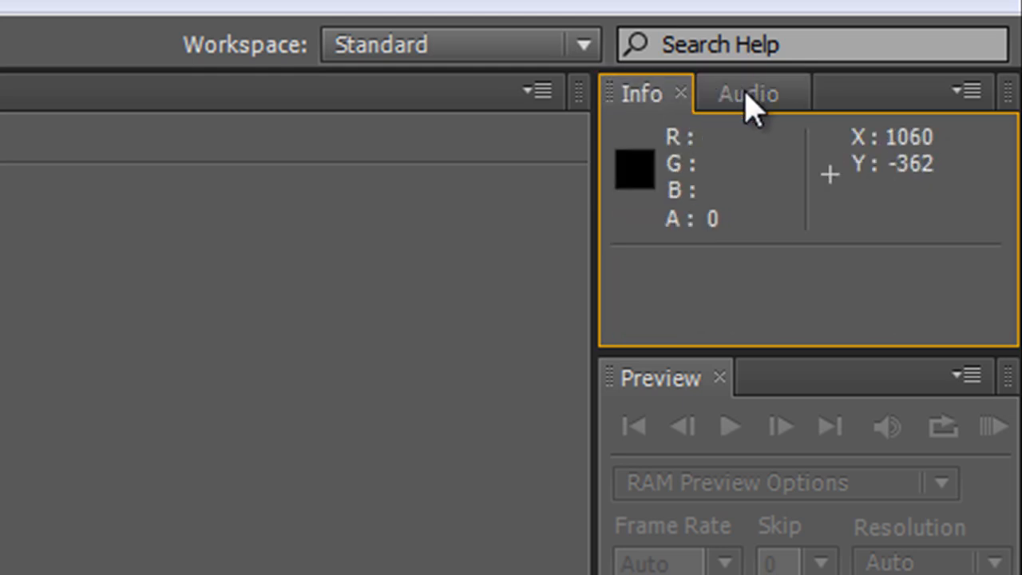
mouse_move(635, 388)
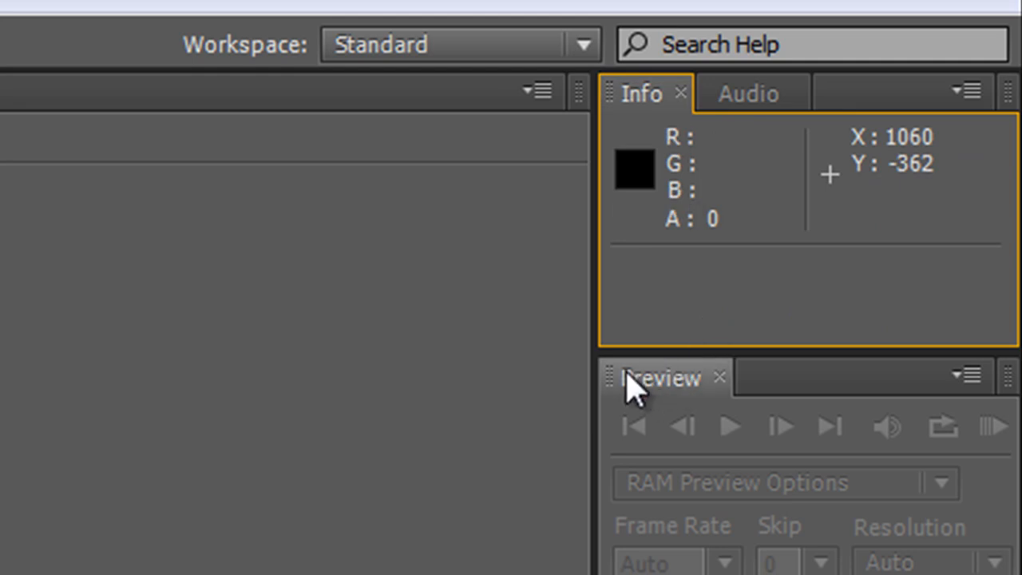
mouse_move(597, 311)
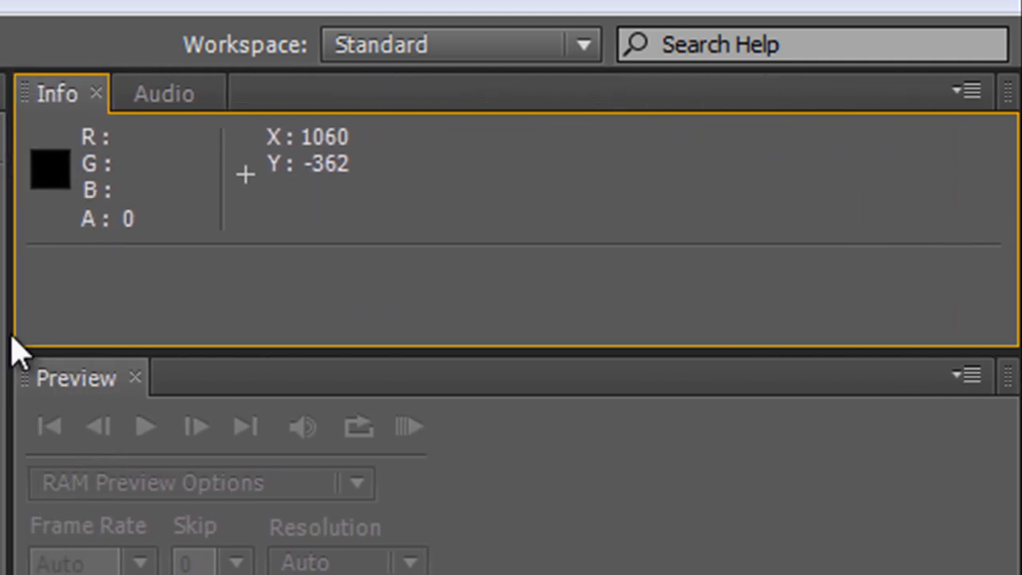
mouse_move(562, 354)
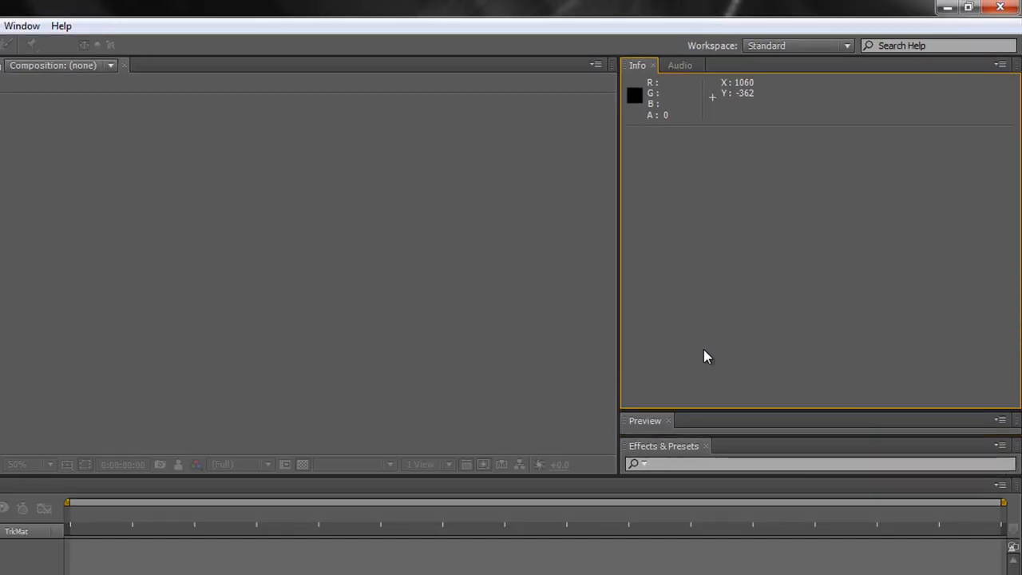
click(680, 64)
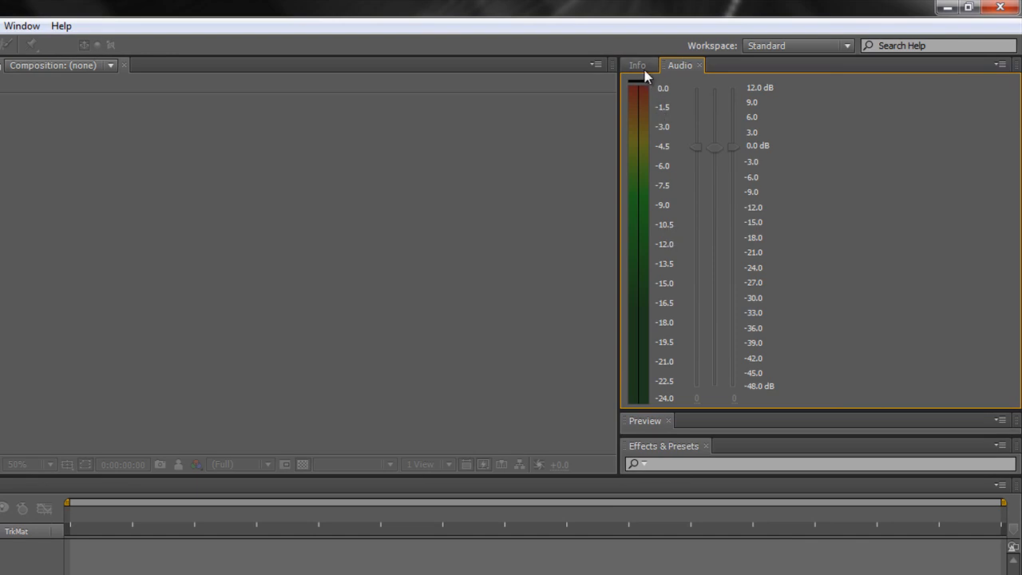
click(636, 64)
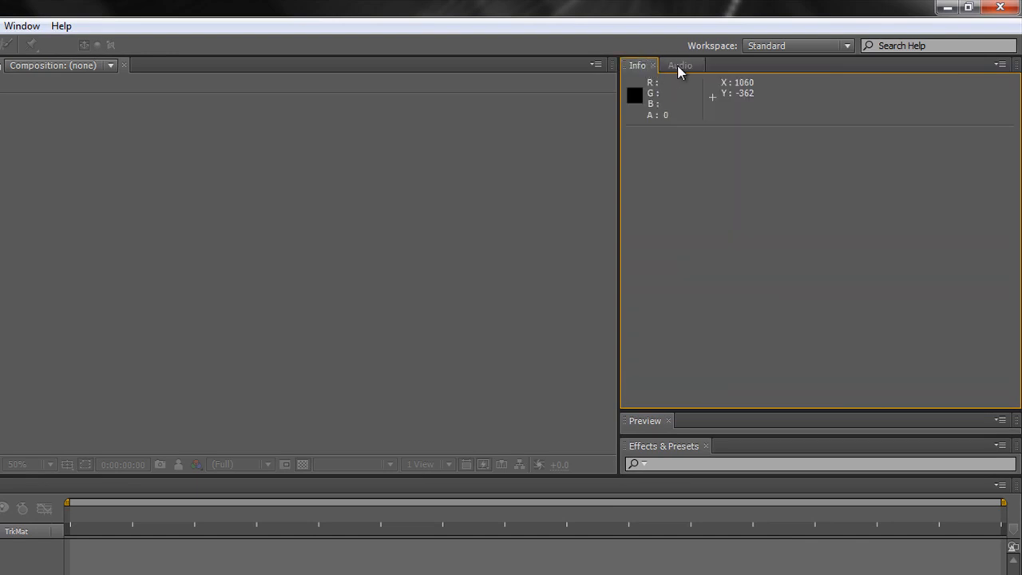
click(680, 66)
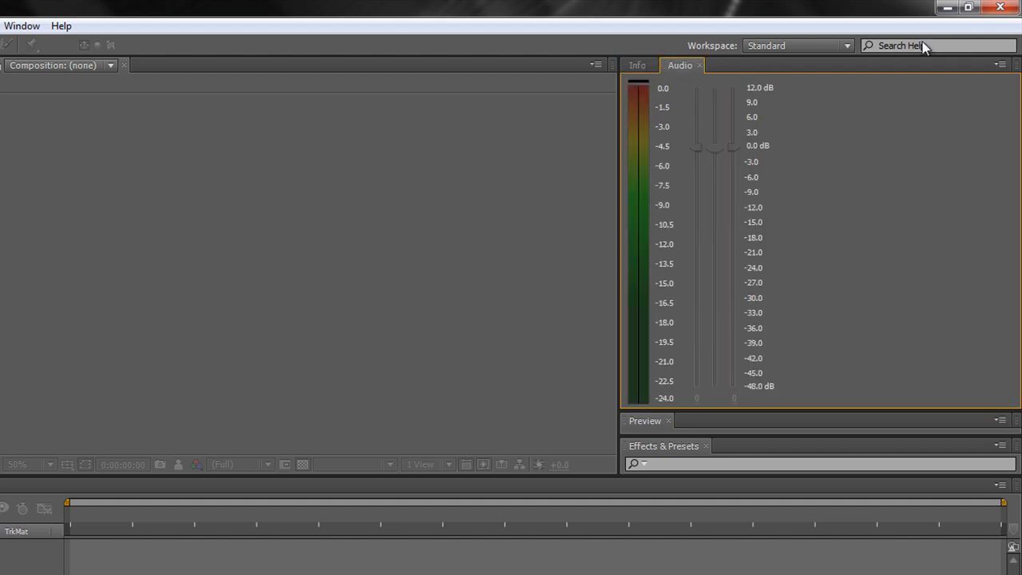
mouse_move(763, 428)
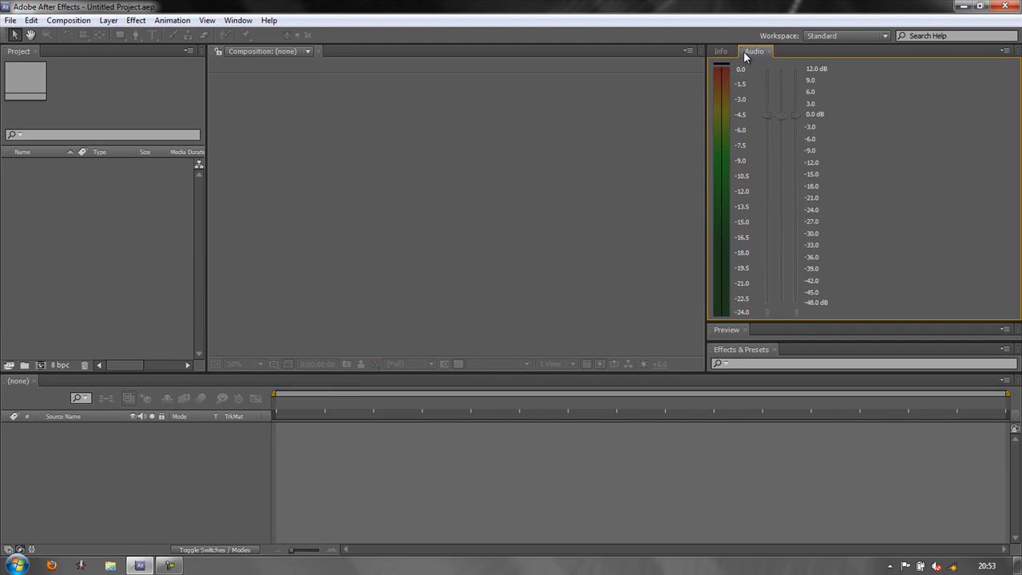
mouse_move(747, 62)
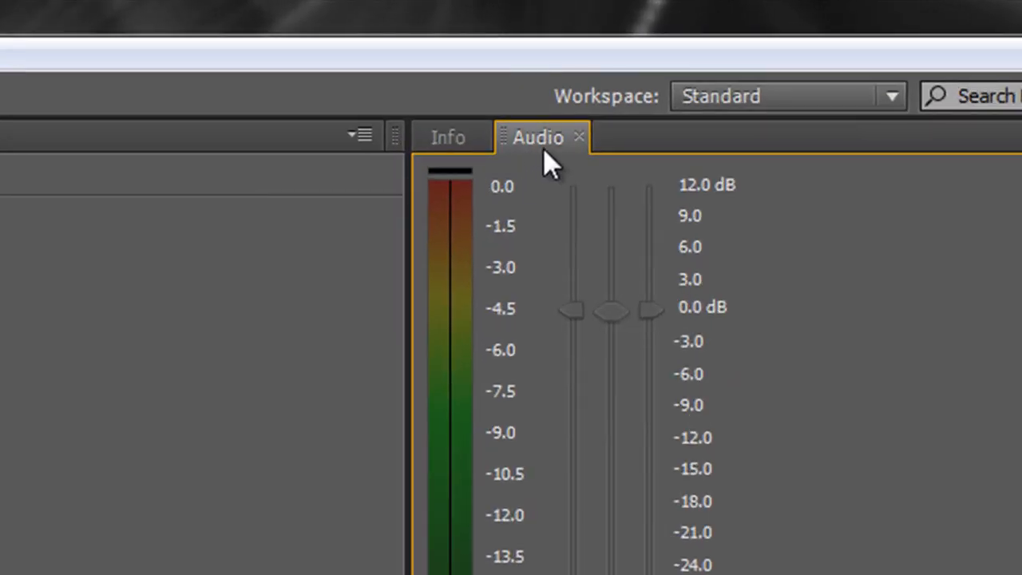
mouse_move(508, 172)
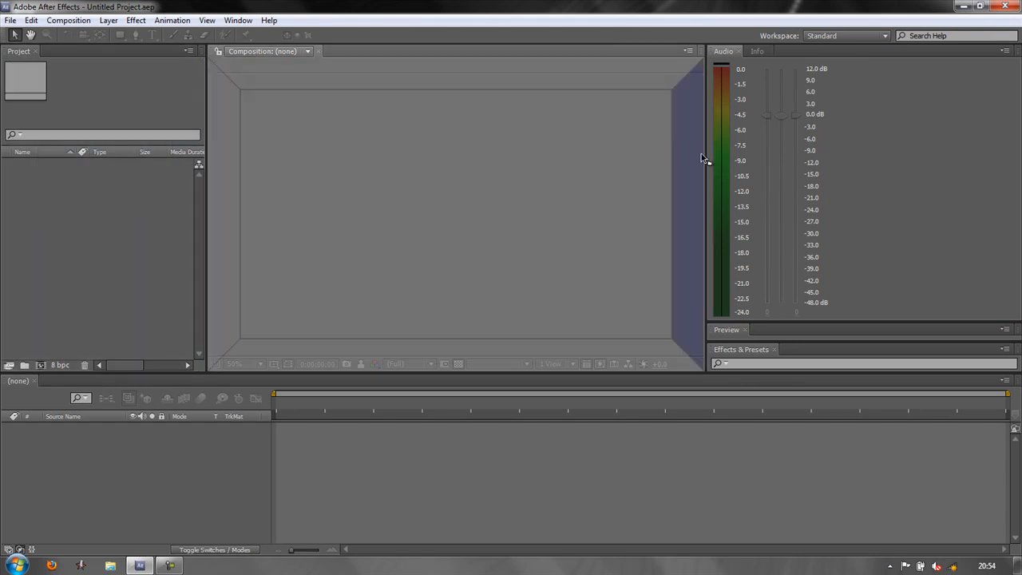
mouse_move(704, 173)
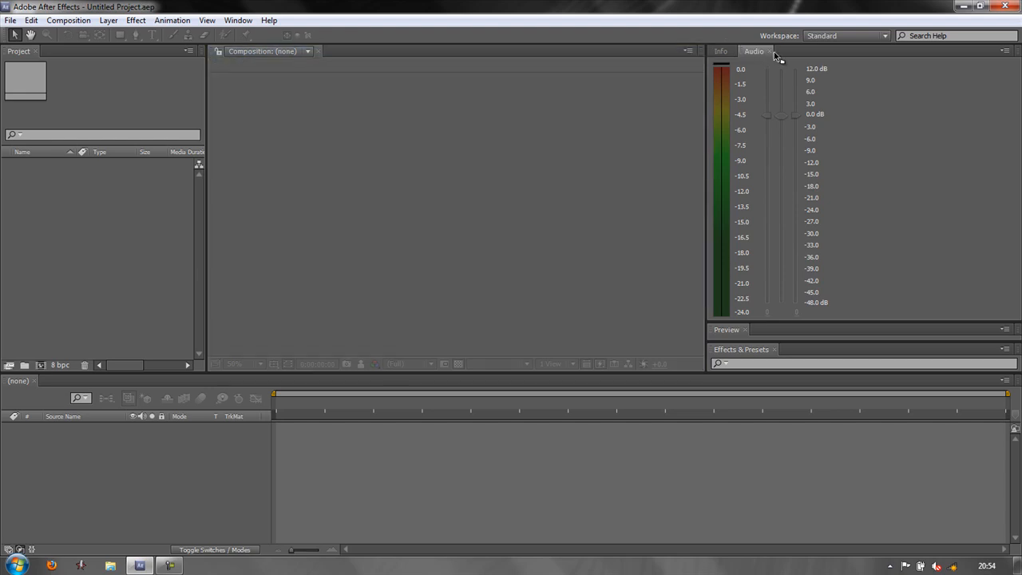
Dock the Audio panel as its own tall column beside the Info panel
click(754, 51)
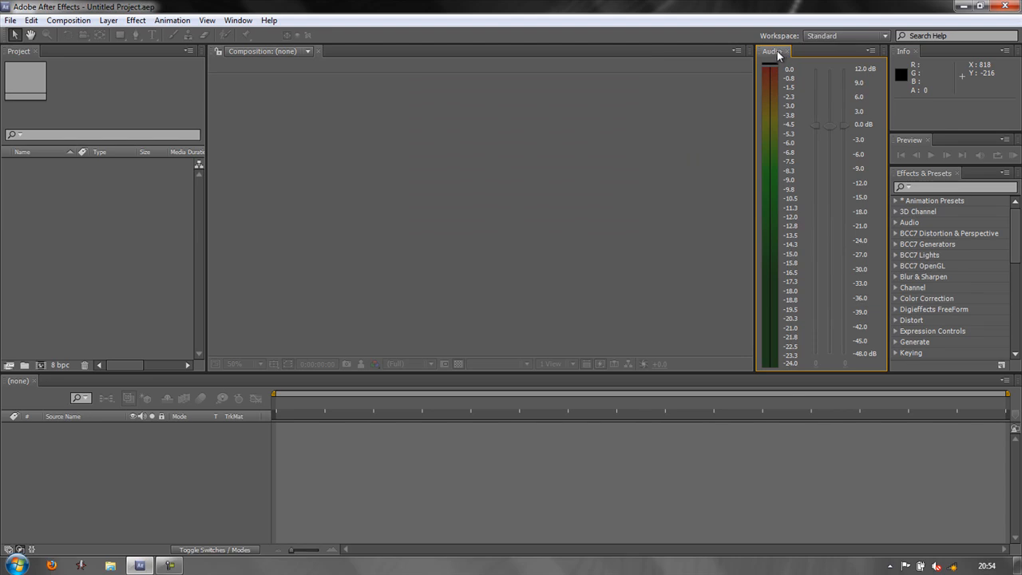
mouse_move(823, 520)
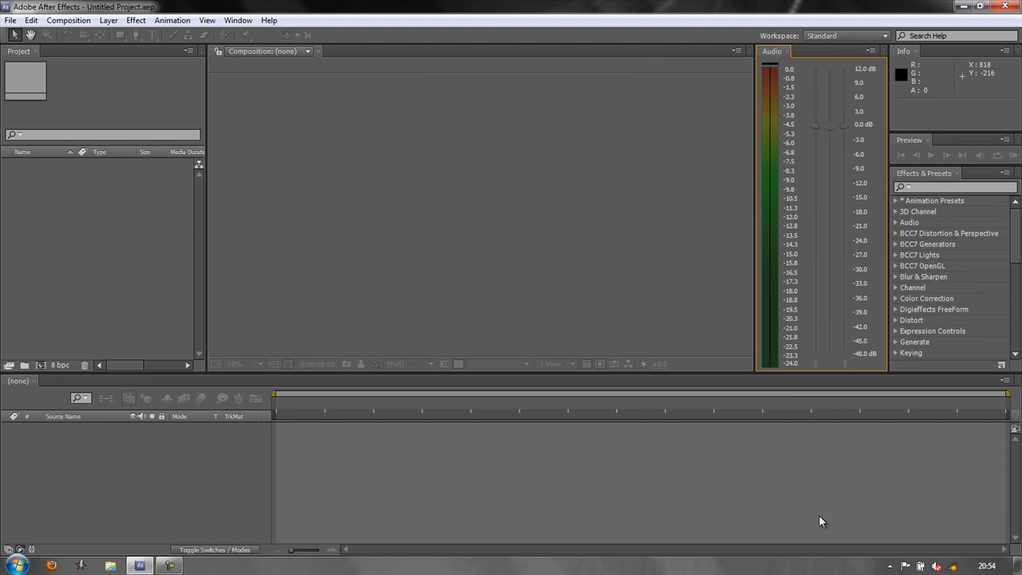
mouse_move(802, 42)
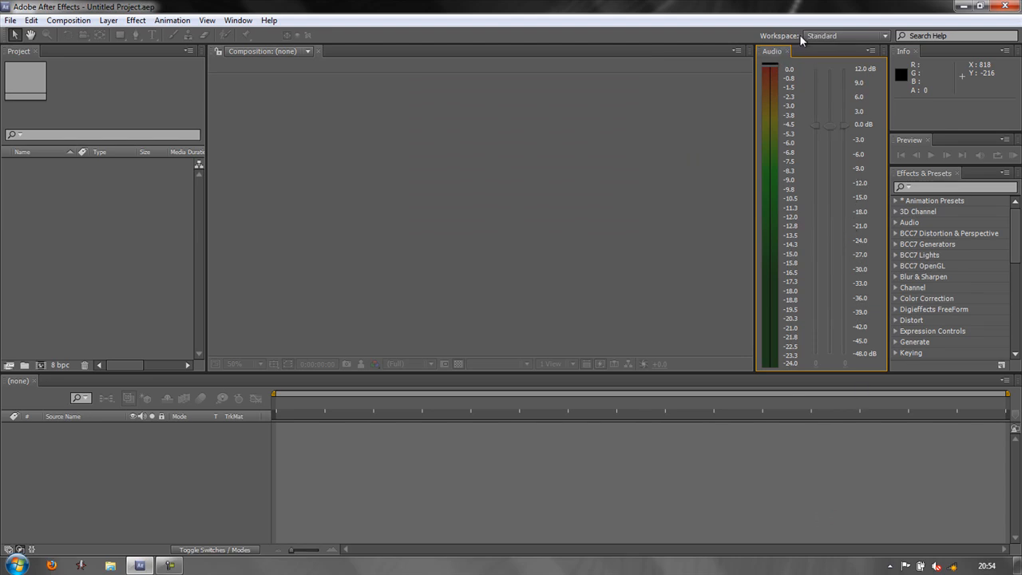
mouse_move(192, 87)
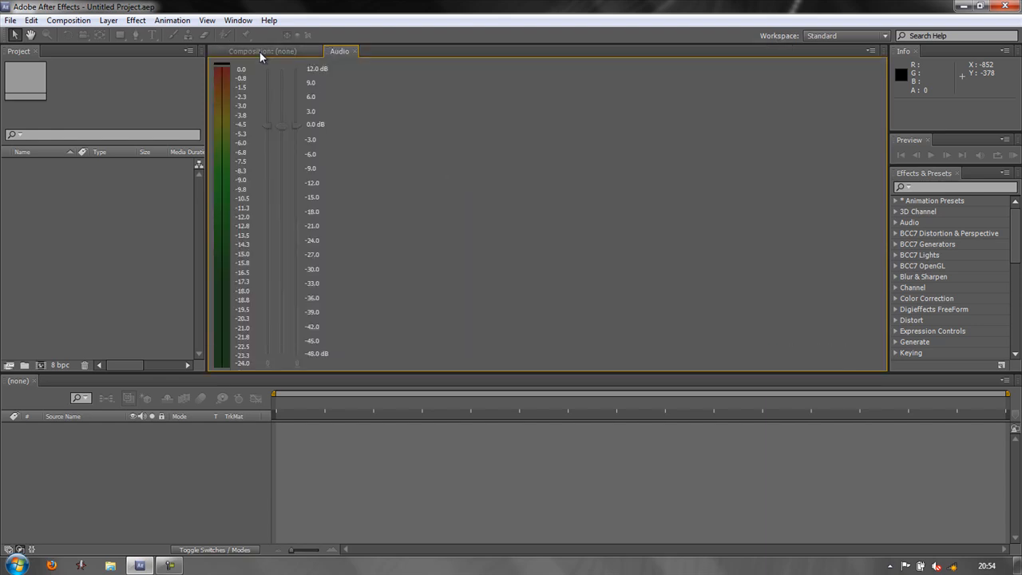
Move the Audio panel through the Composition group into a full-width strip across the top
click(261, 51)
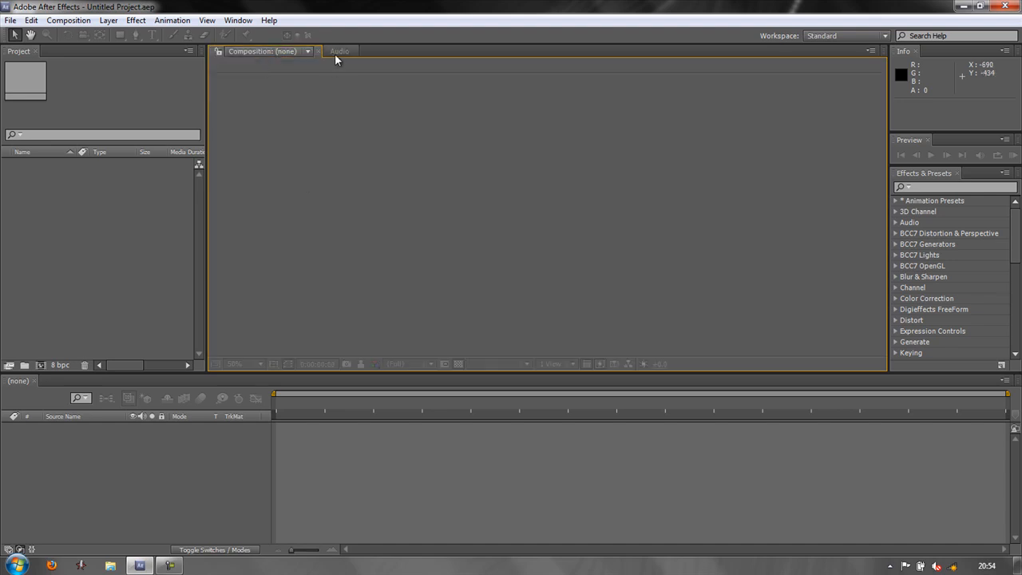
click(338, 51)
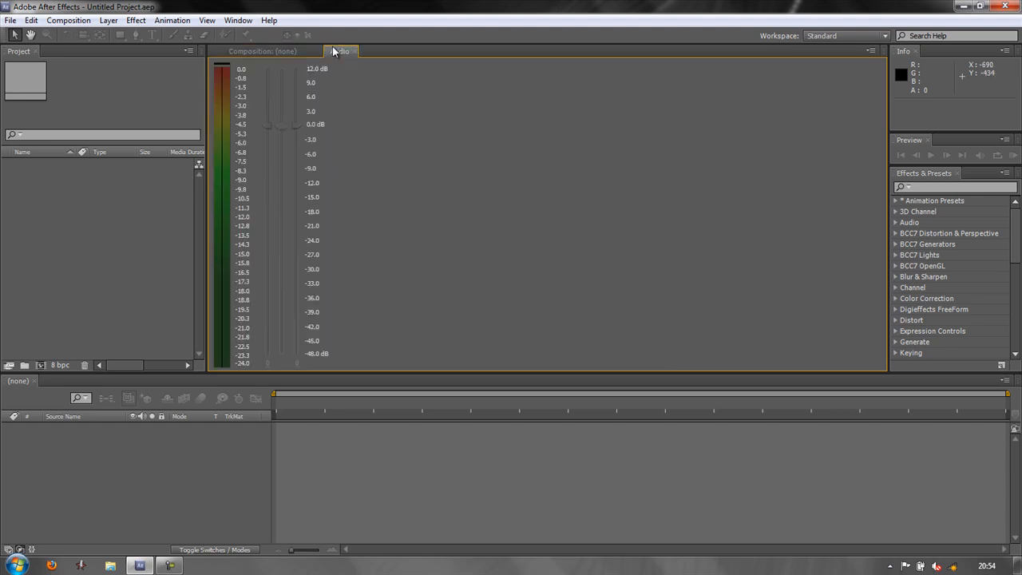
click(340, 51)
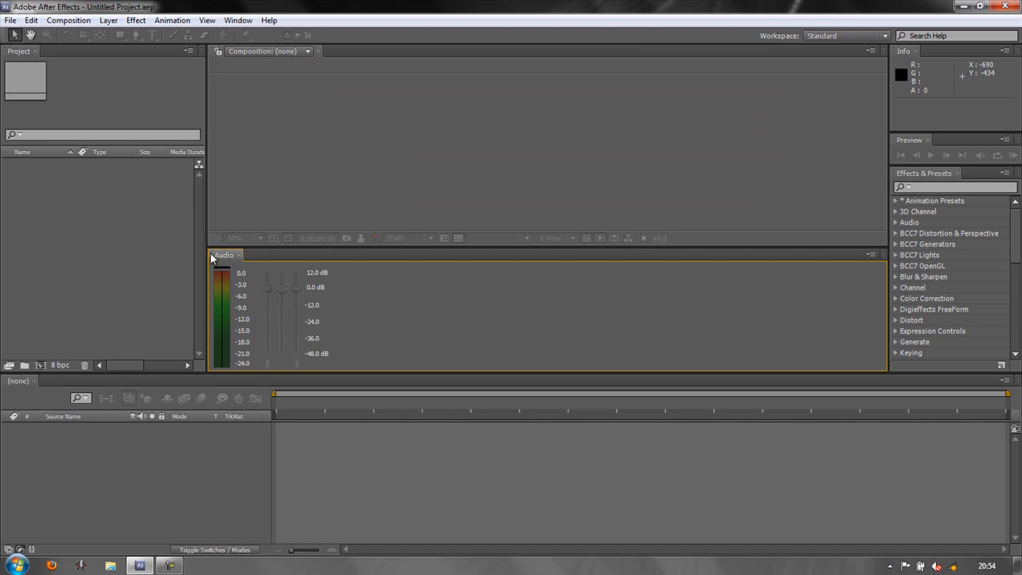
click(268, 51)
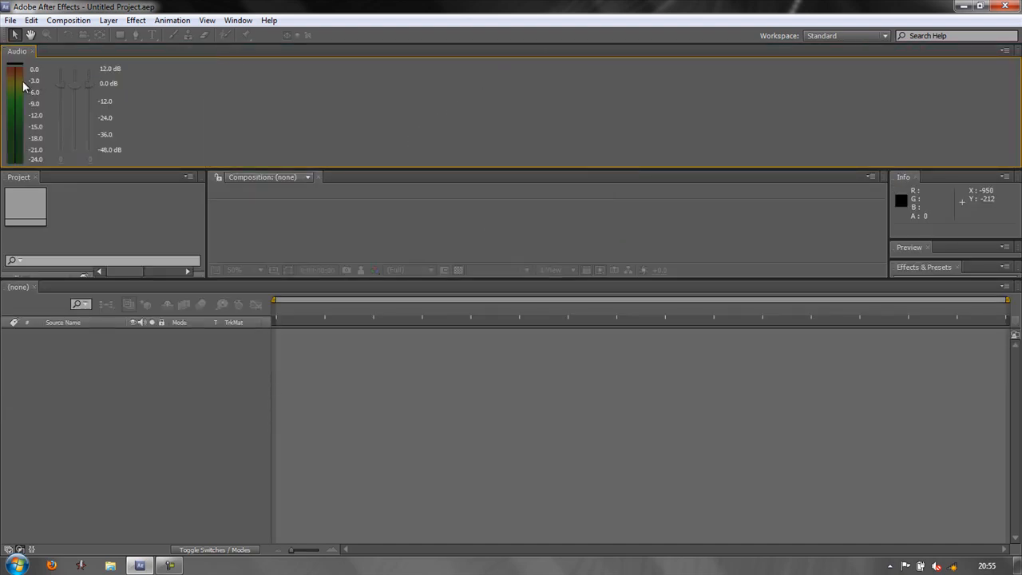
mouse_move(131, 144)
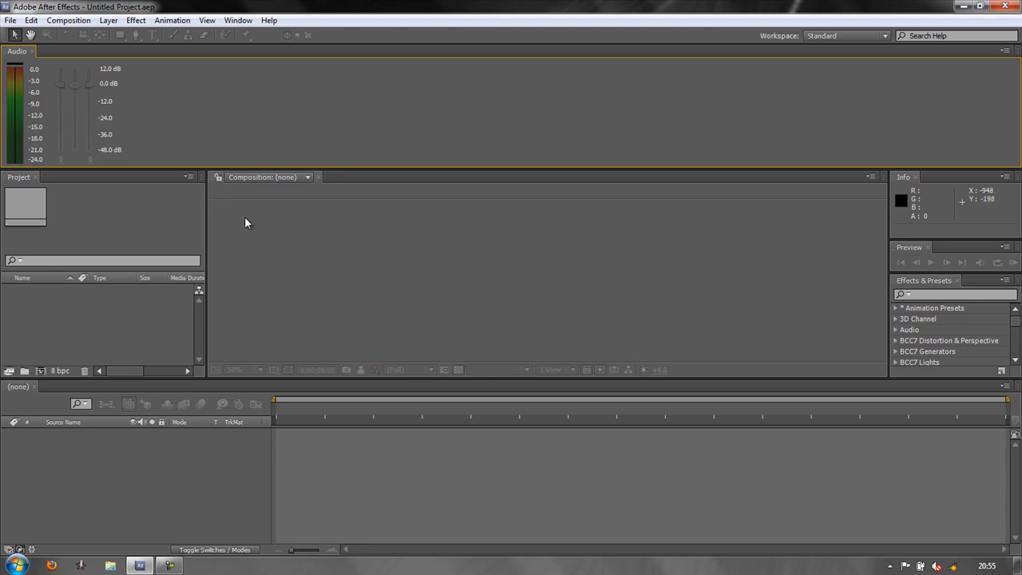
mouse_move(284, 281)
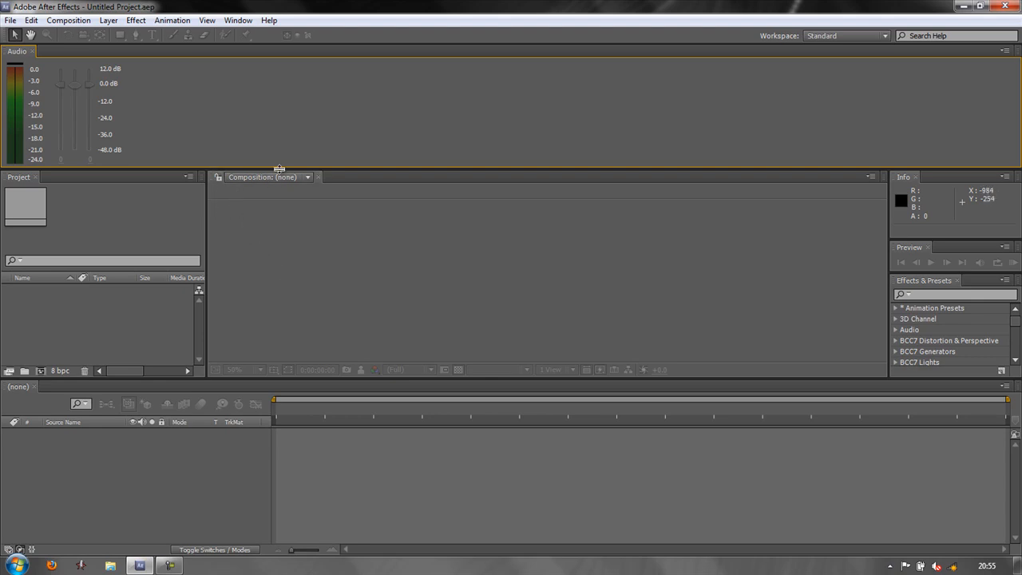
Shorten the top Audio strip and float the Composition viewer above the docked panels
drag(280, 168, 279, 104)
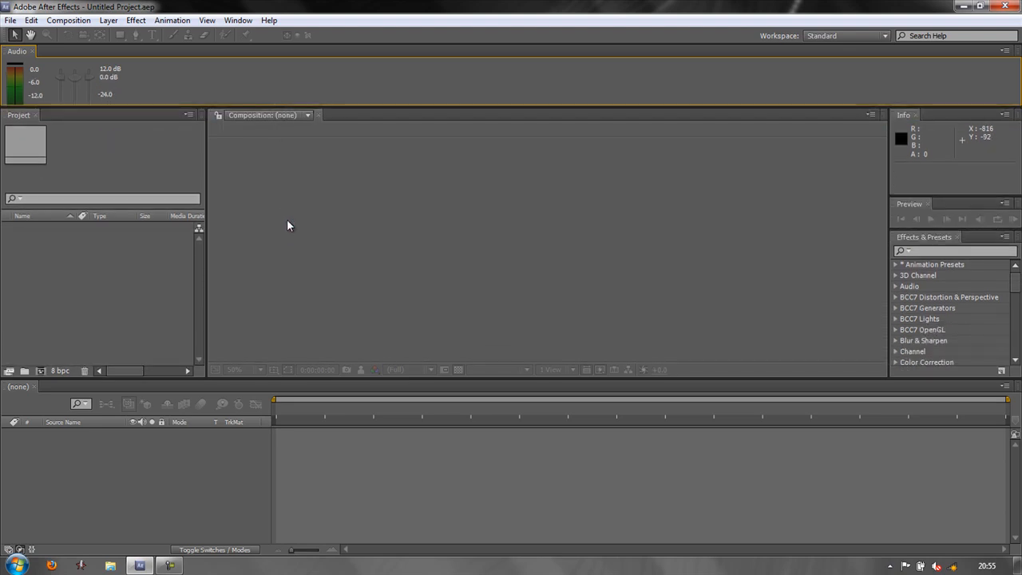
mouse_move(231, 121)
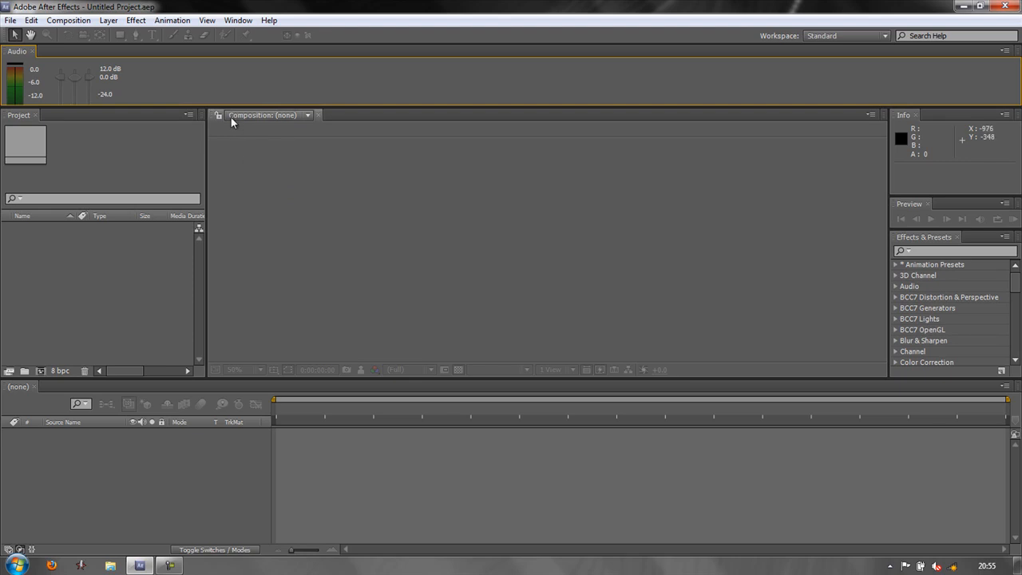
mouse_move(210, 125)
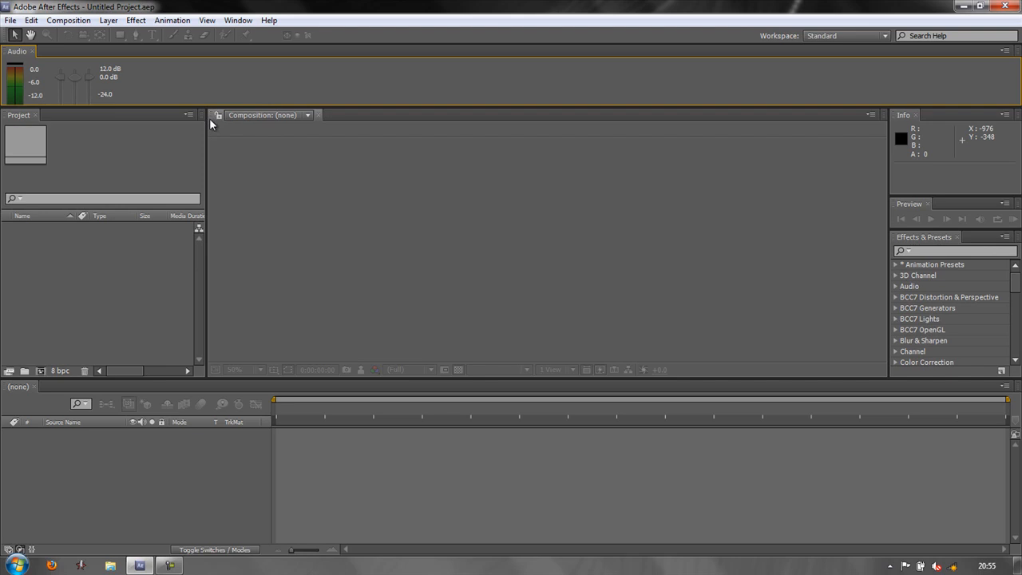
mouse_move(275, 195)
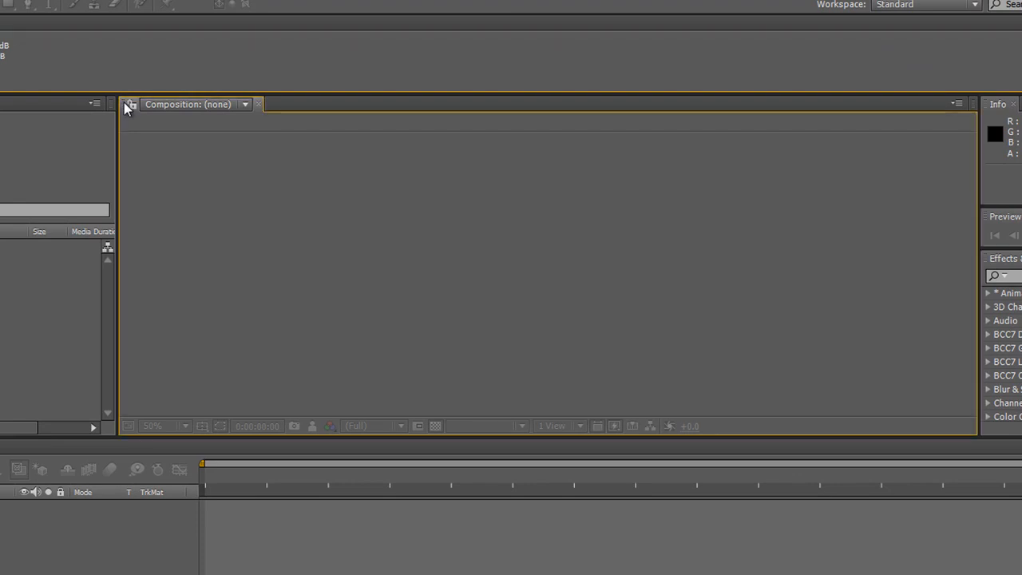
mouse_move(300, 99)
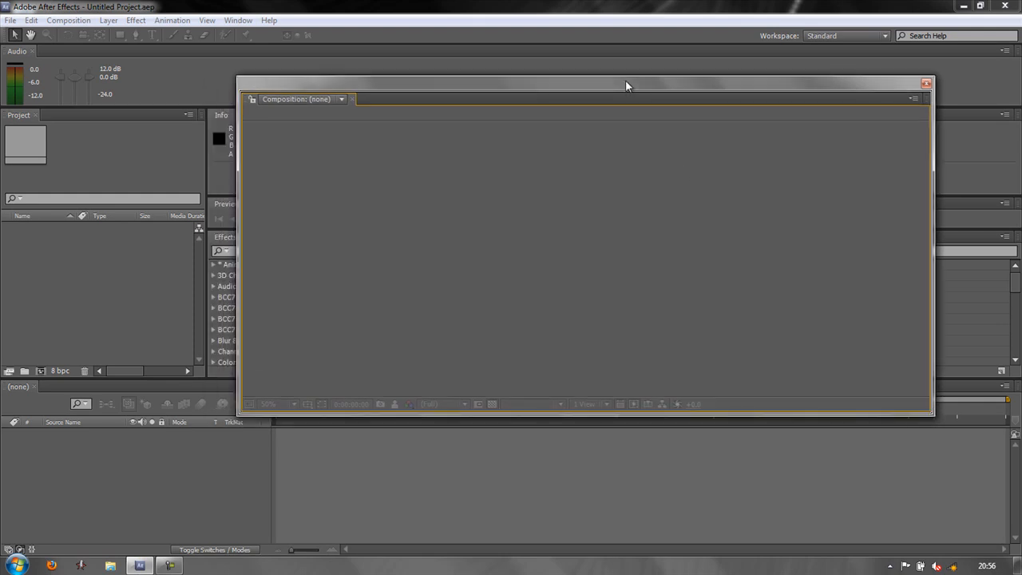
drag(626, 86, 616, 110)
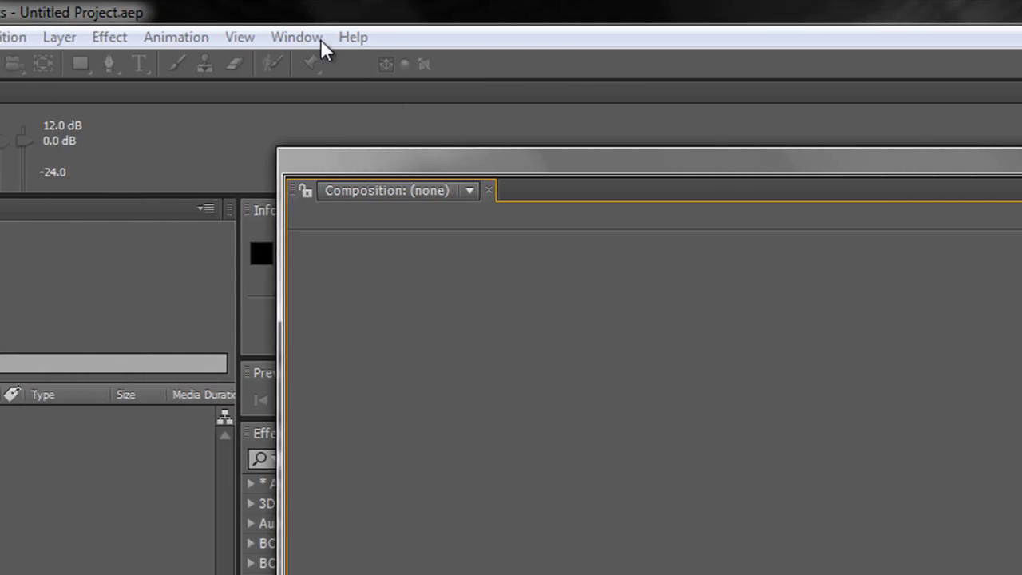
Show the Workspace list with Standard marked as the current workspace
click(297, 37)
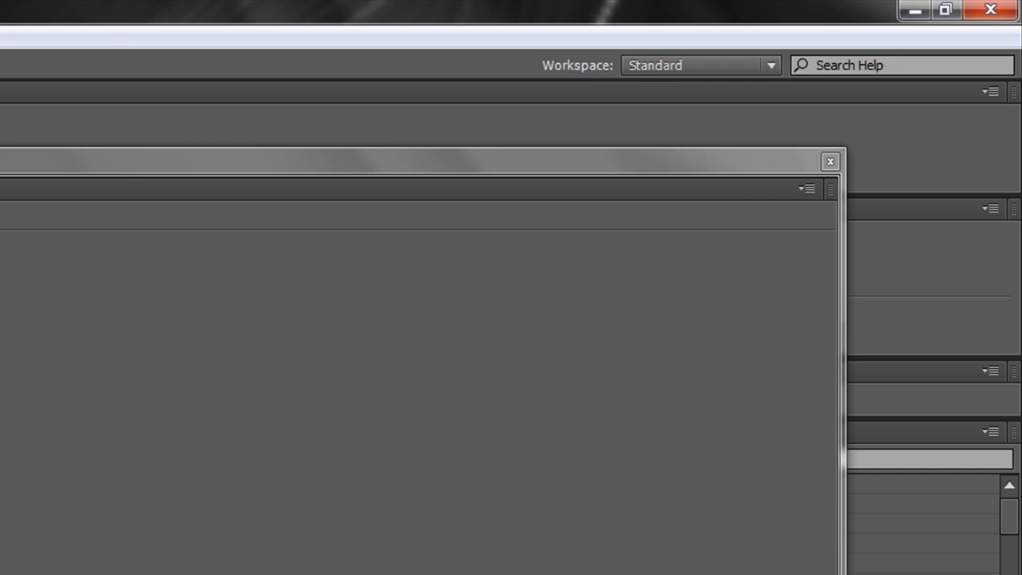
mouse_move(647, 63)
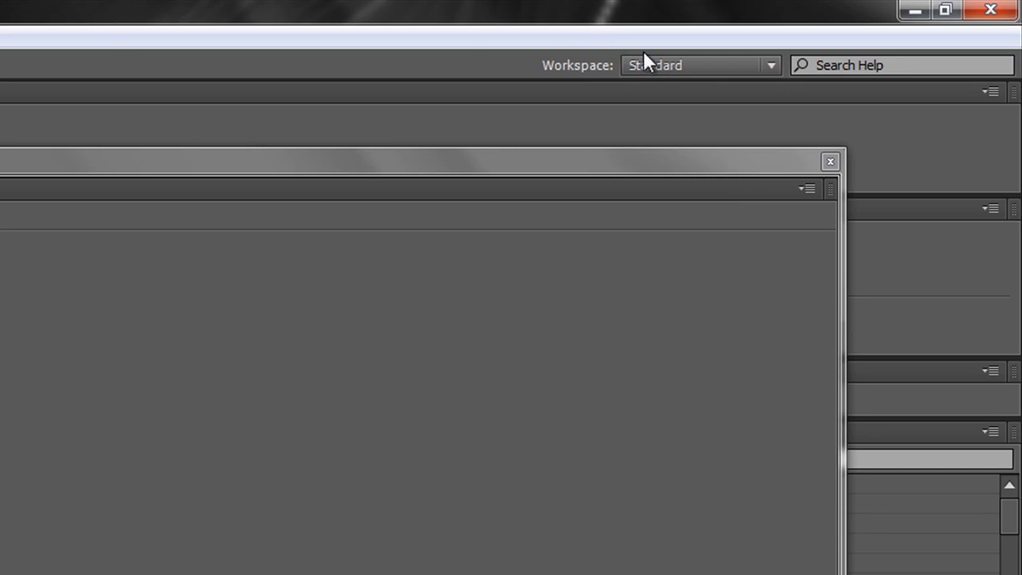
click(770, 63)
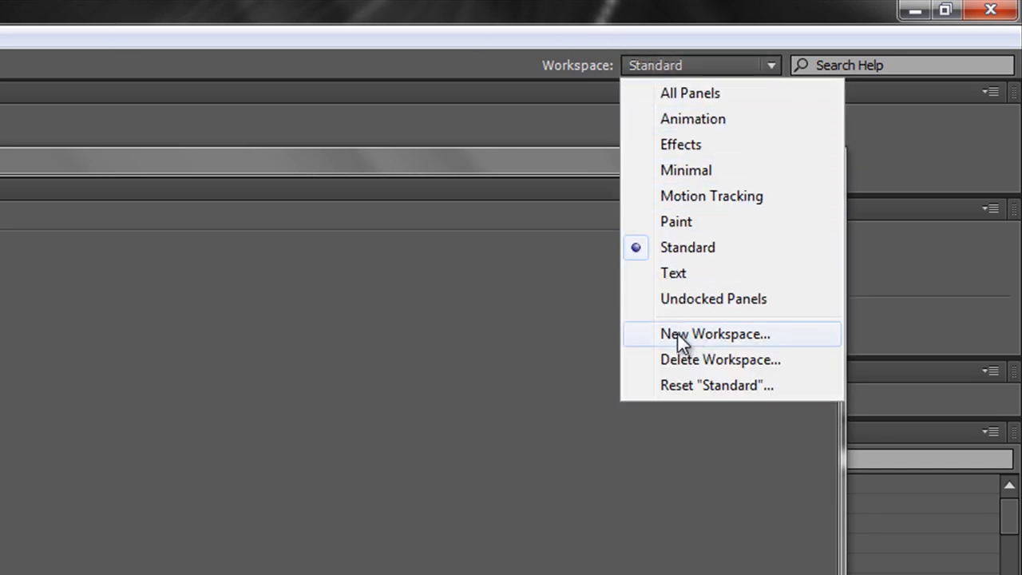
Save the current layout as a new workspace named 'Andrew's Mad Workspace'
click(714, 333)
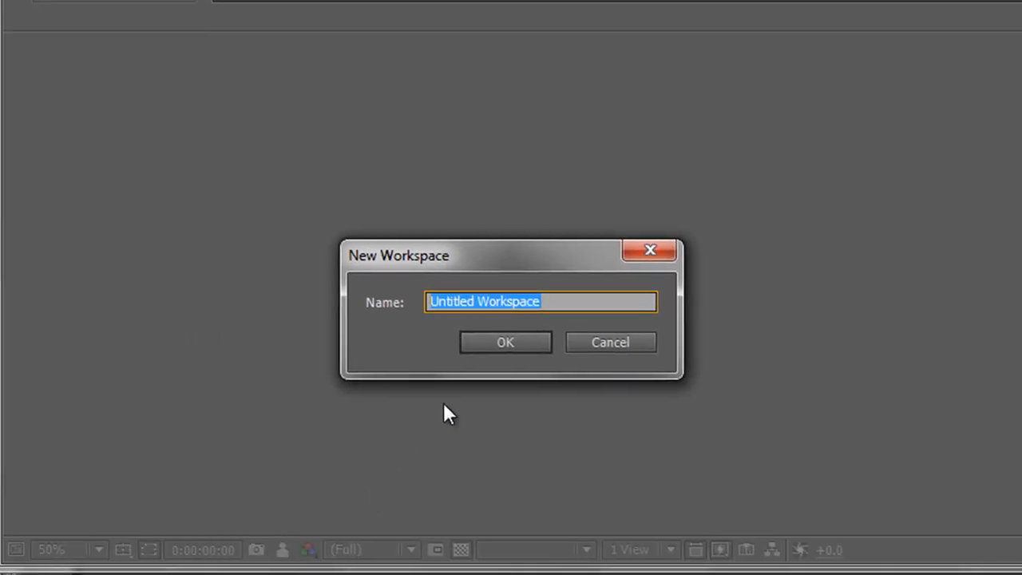
text(Andrew)
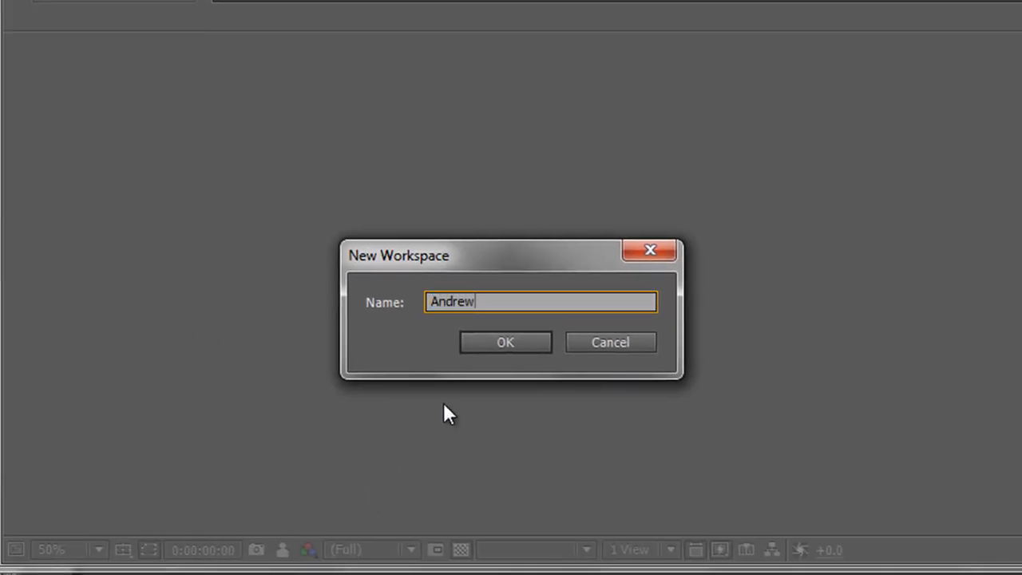
text('s Mad)
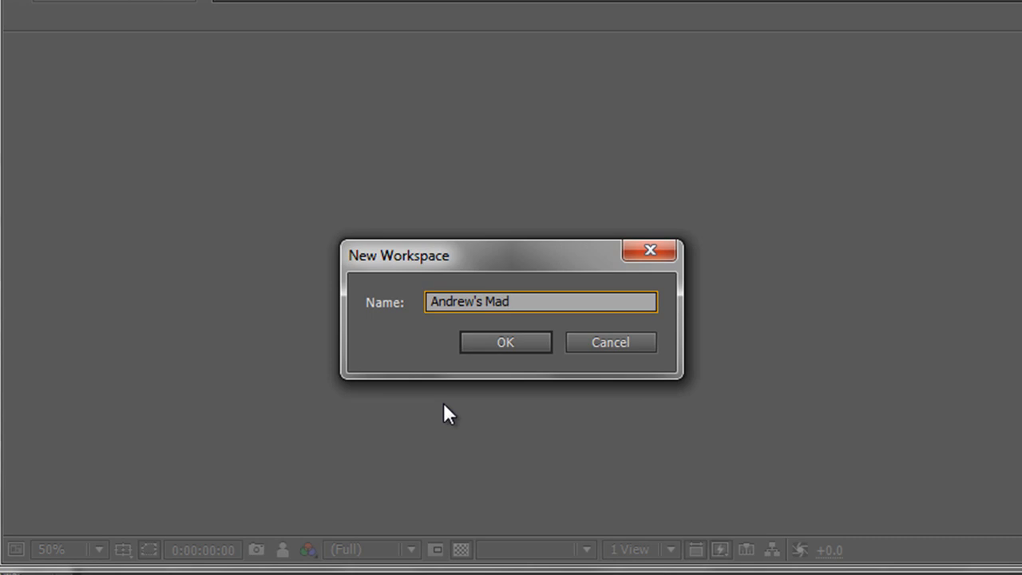
text(Wo)
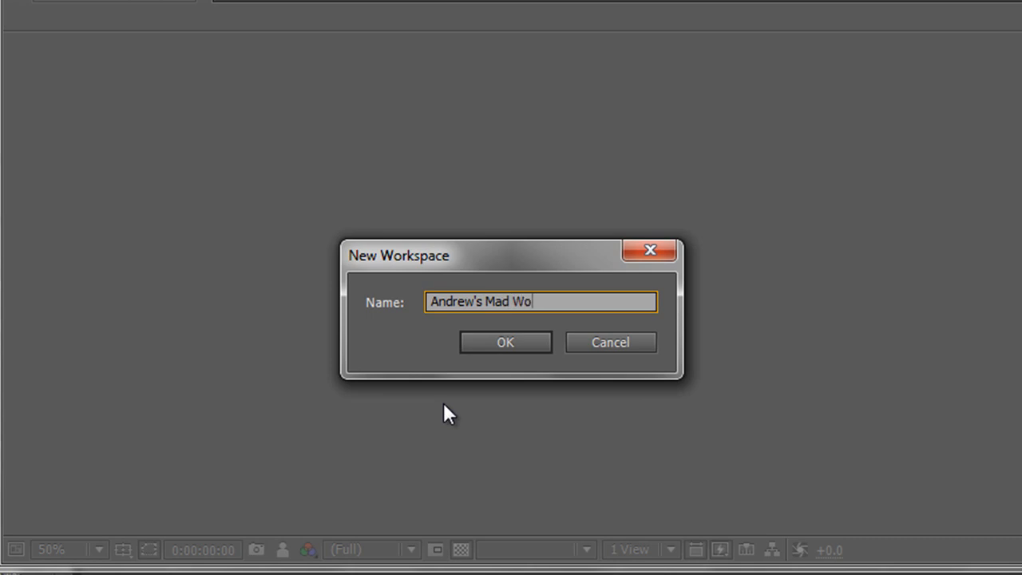
text(rkspace)
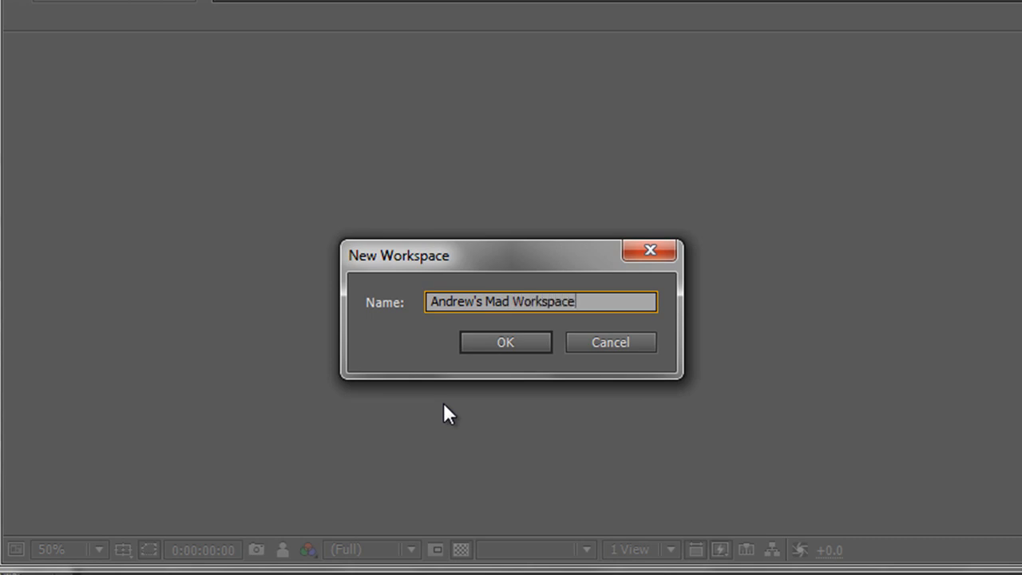
click(505, 342)
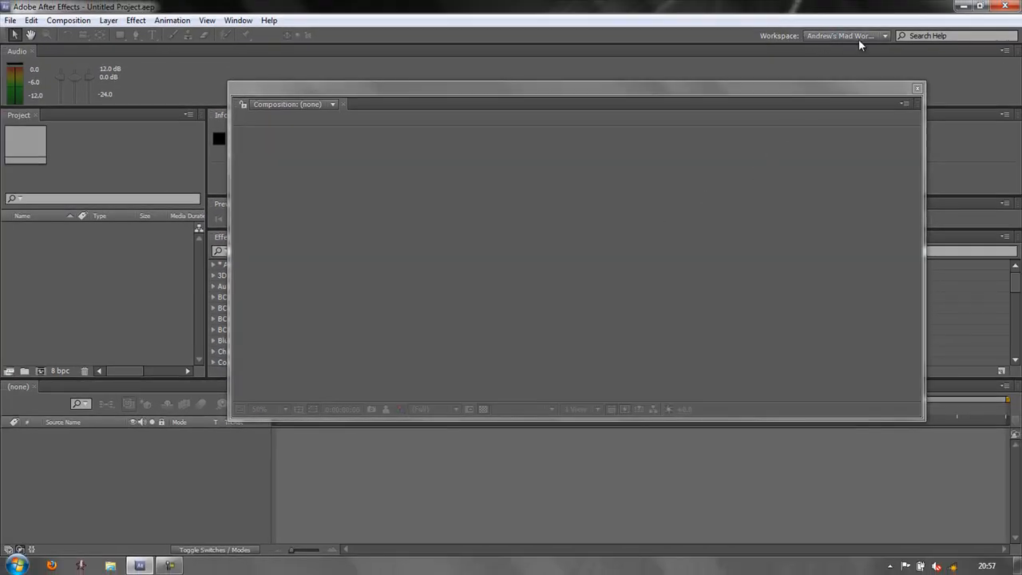
click(238, 19)
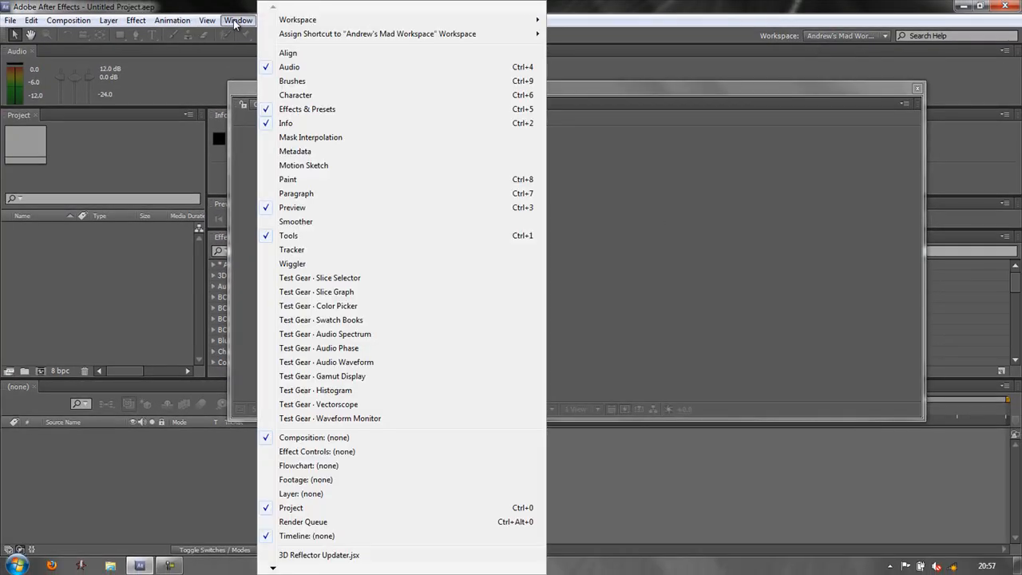
mouse_move(297, 19)
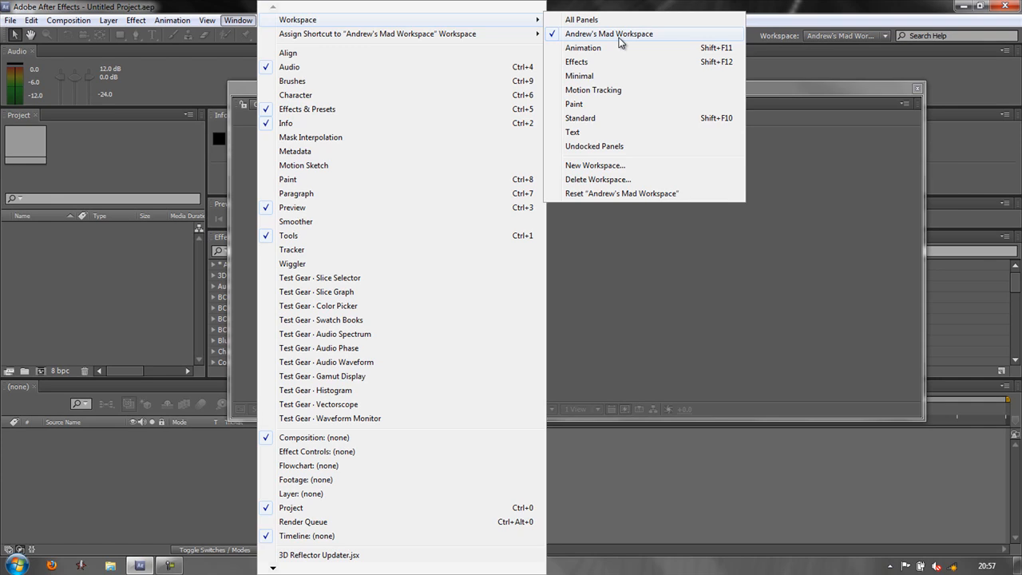
mouse_move(581, 19)
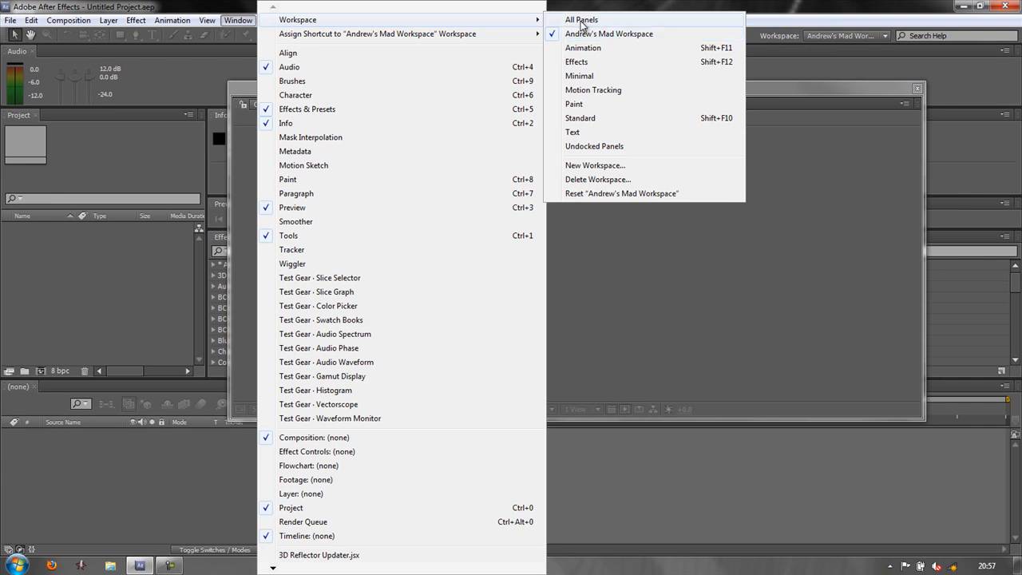
mouse_move(609, 34)
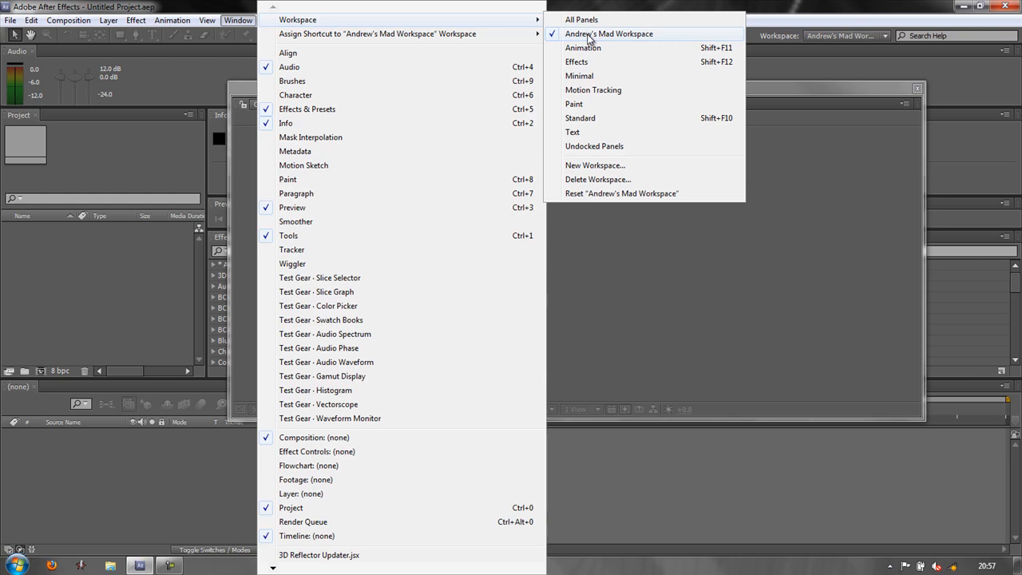
mouse_move(581, 19)
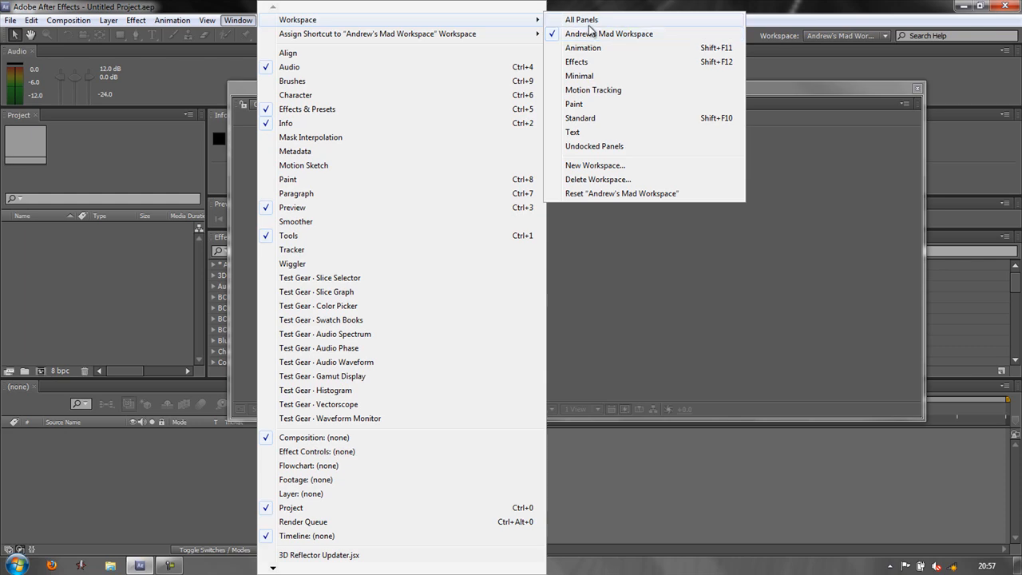
click(581, 19)
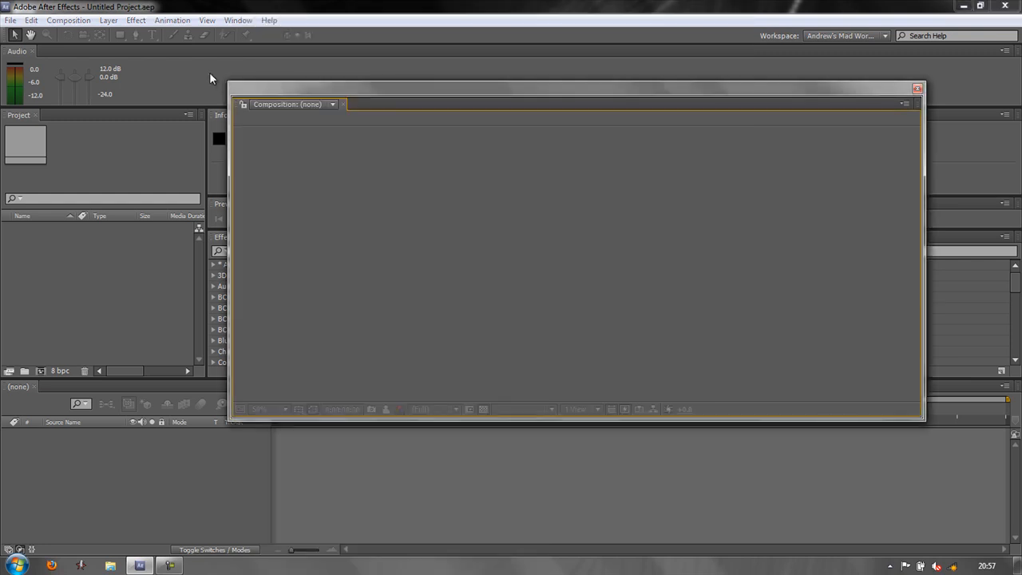
mouse_move(237, 109)
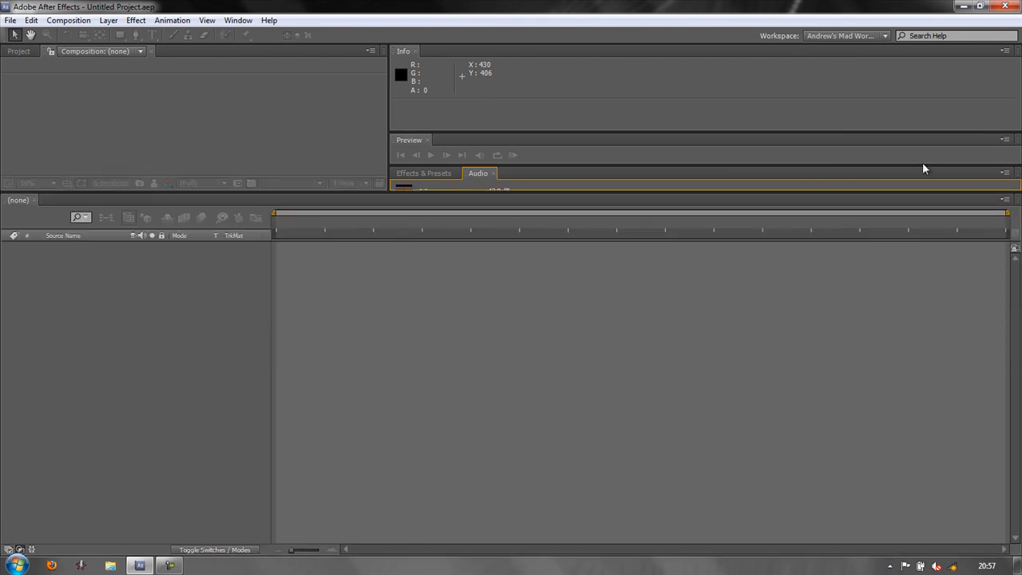
Show the Workspace list with Andrew's Mad Workspace current after reshuffling the panels
click(884, 35)
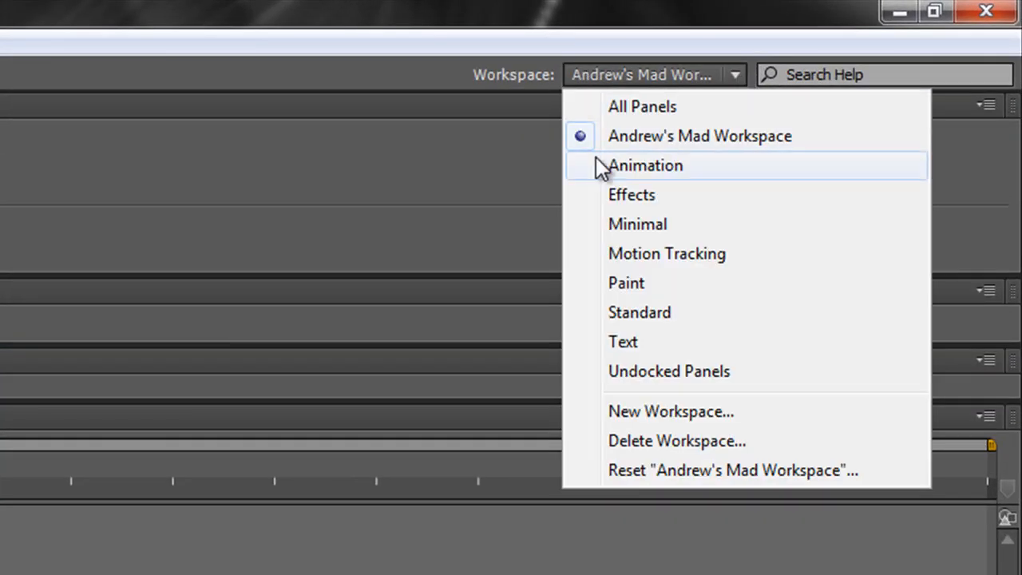
mouse_move(733, 135)
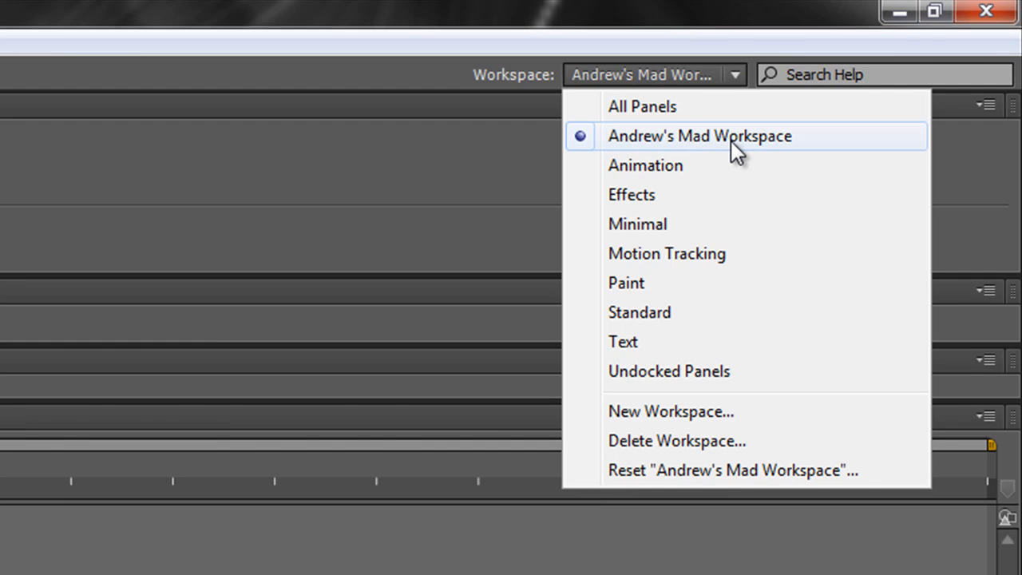
mouse_move(663, 482)
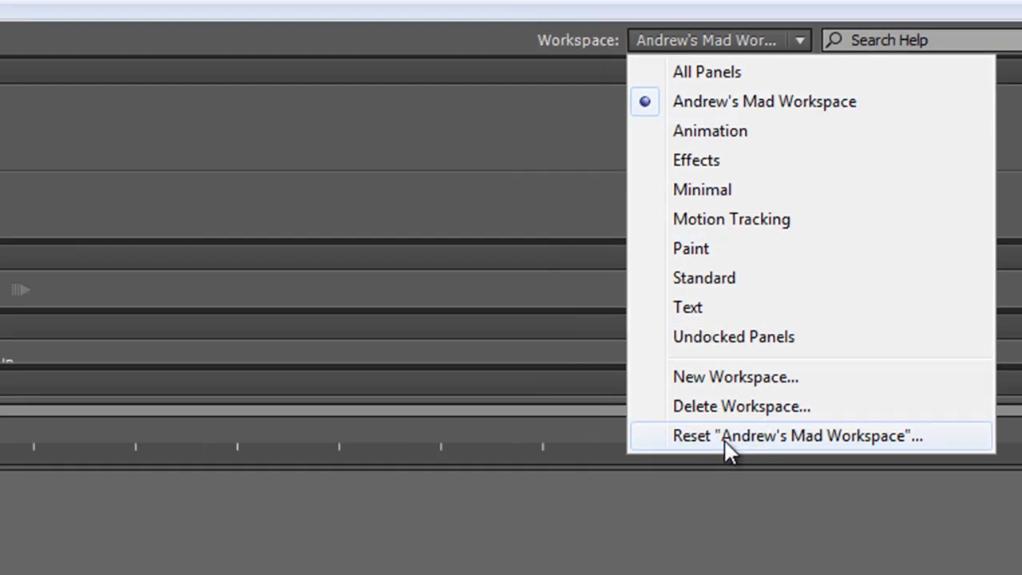
Reset 'Andrew's Mad Workspace' to its saved layout, confirming with Yes
click(798, 434)
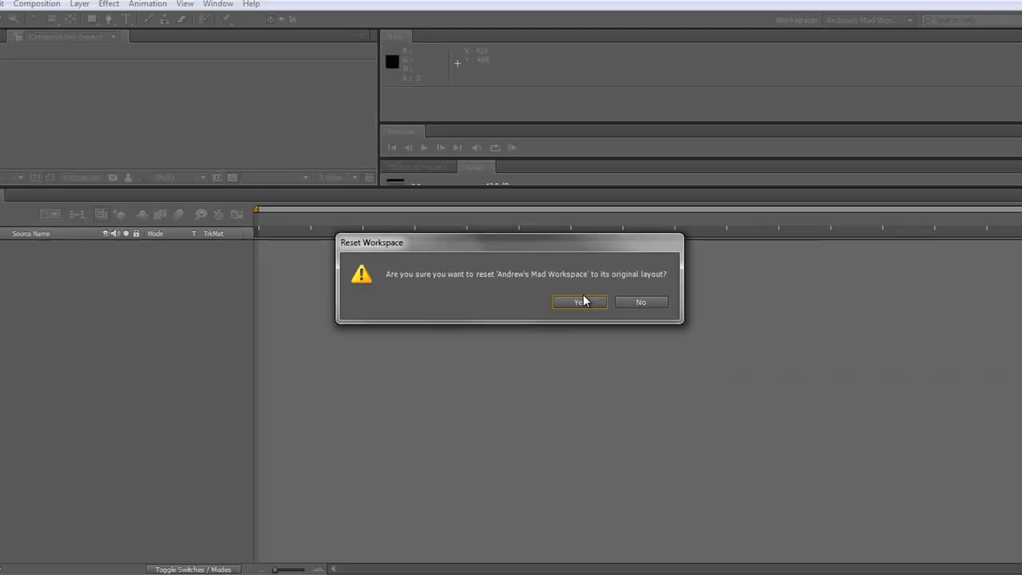
click(578, 302)
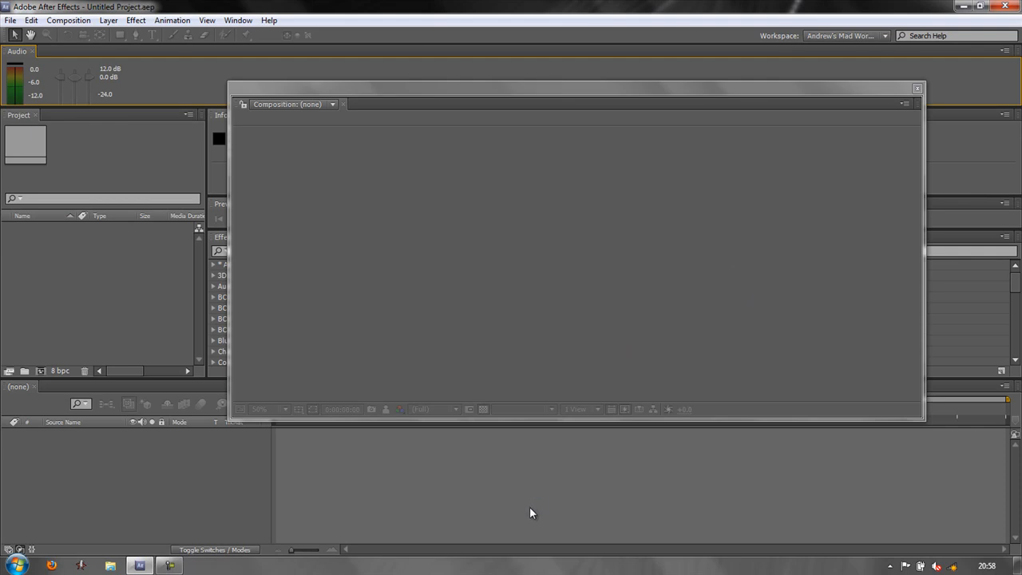
mouse_move(869, 184)
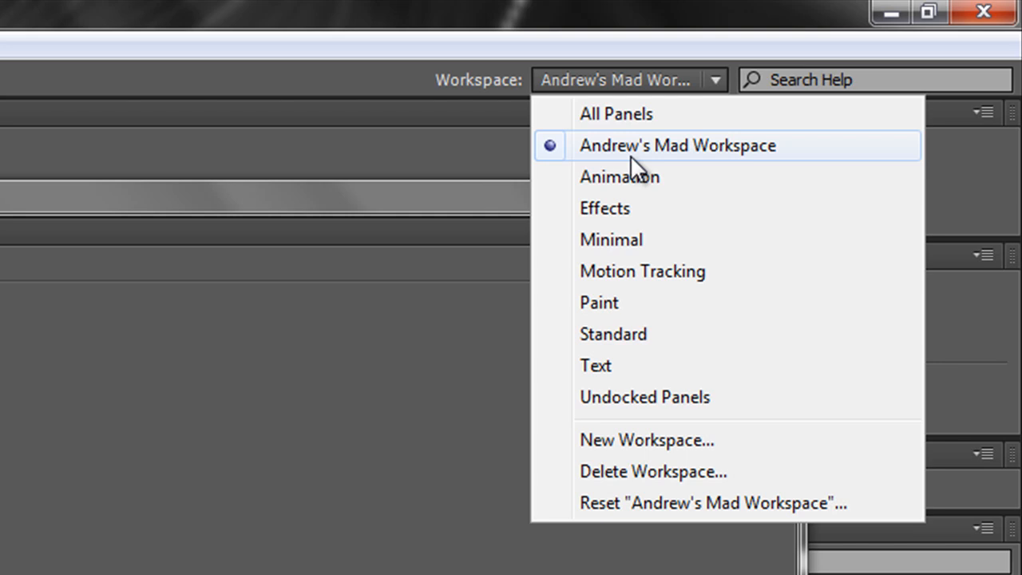
mouse_move(642, 184)
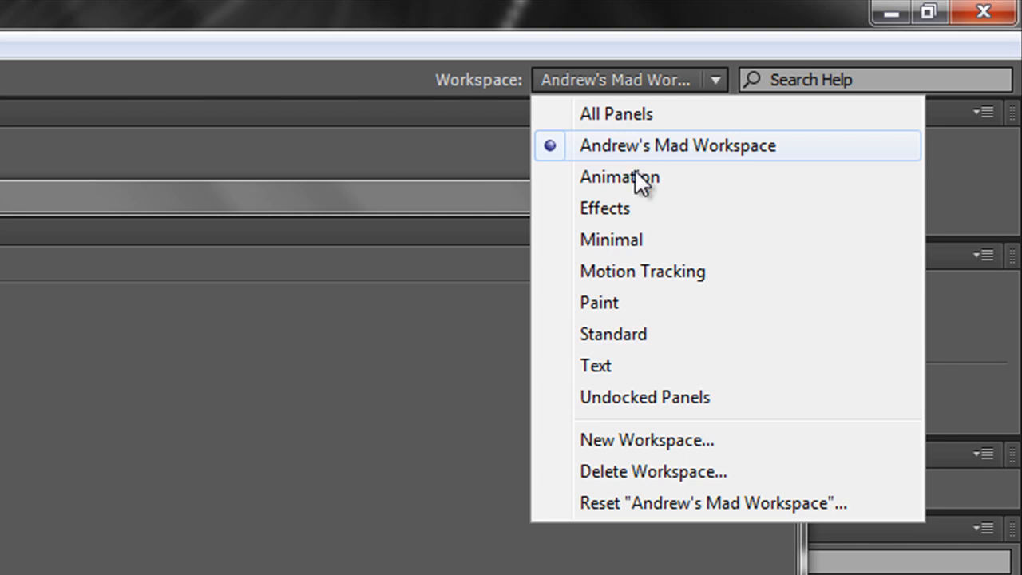
Switch to the Animation workspace and back to Standard, which keeps the custom layout
click(614, 334)
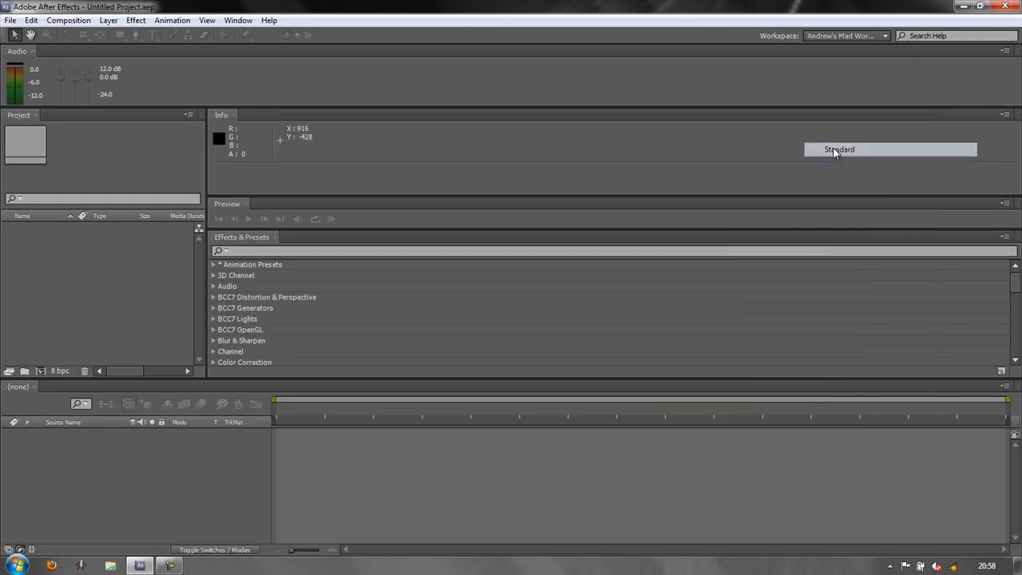
click(838, 150)
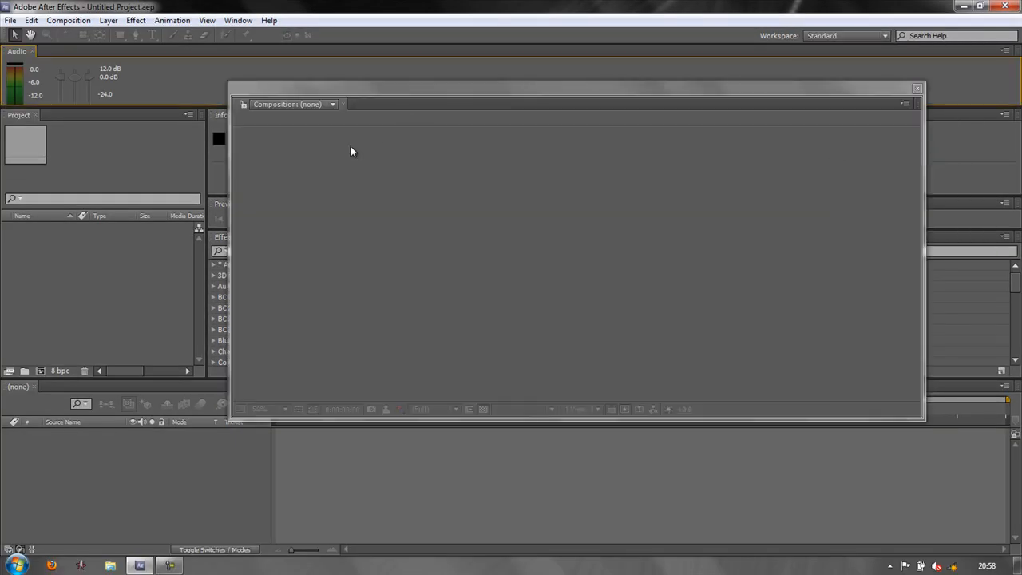
mouse_move(832, 91)
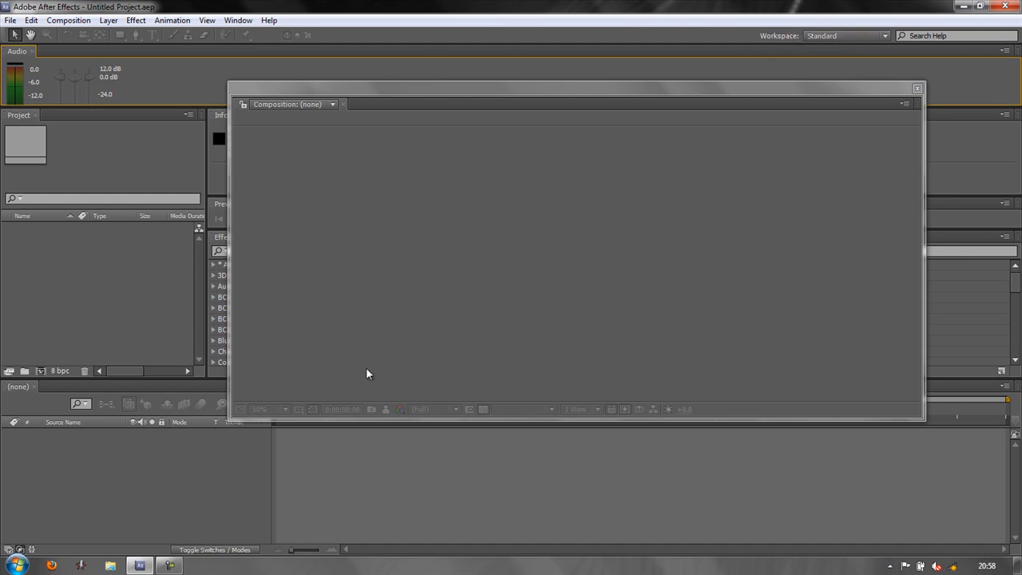
click(884, 35)
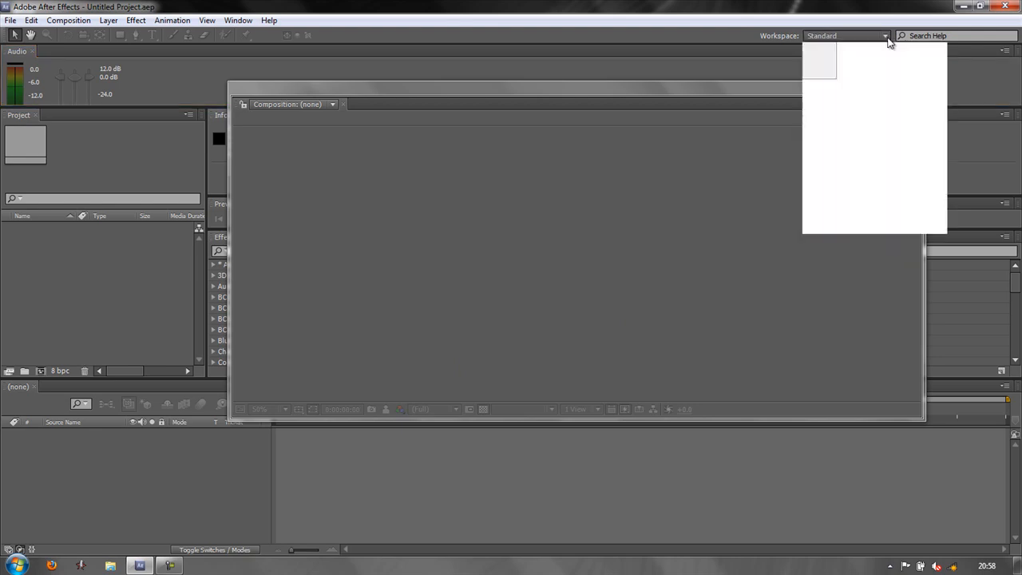
Reset the Standard workspace to its original docked layout, confirming with Yes
click(884, 35)
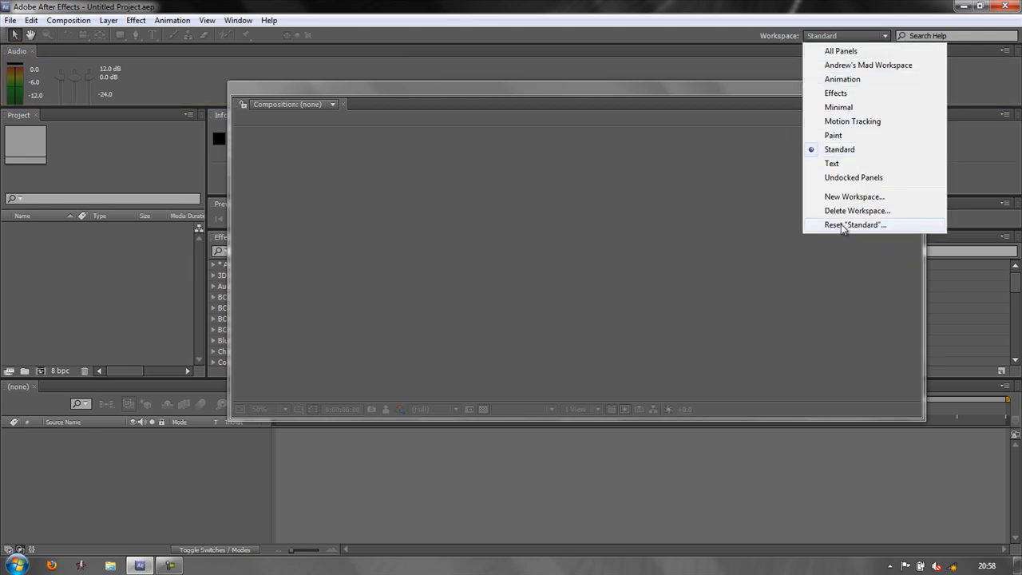
click(854, 224)
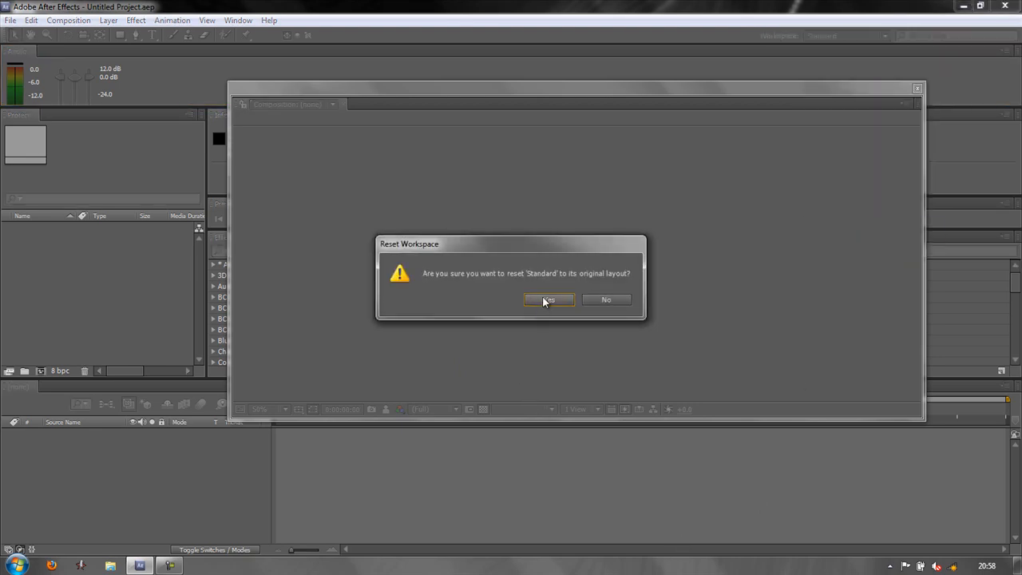
click(550, 301)
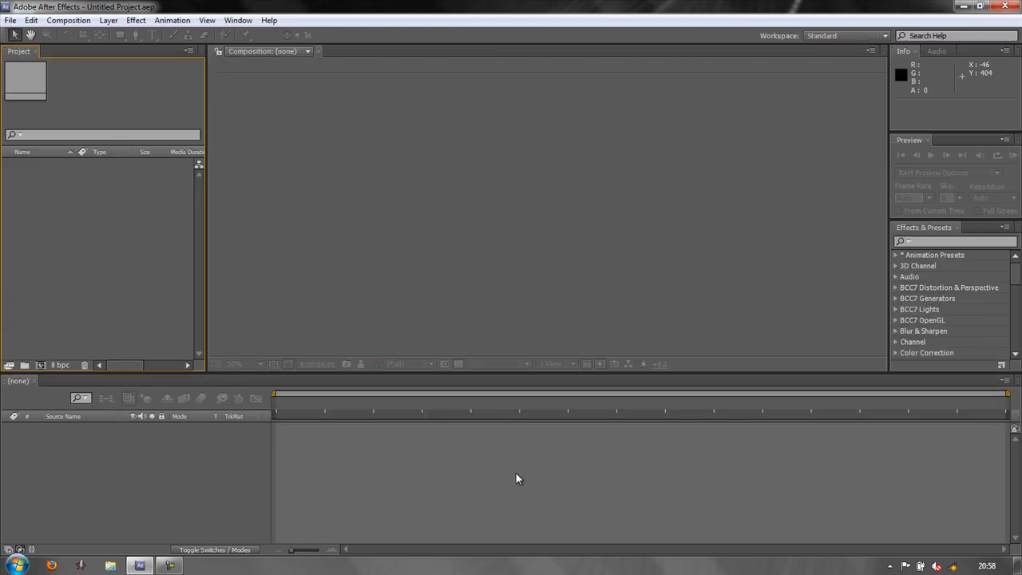
mouse_move(683, 354)
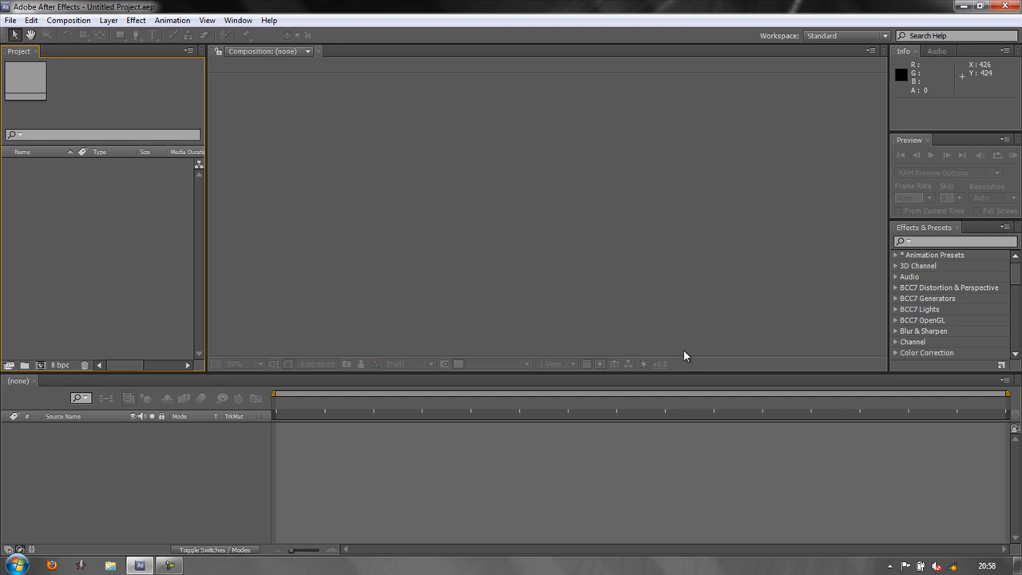
mouse_move(169, 128)
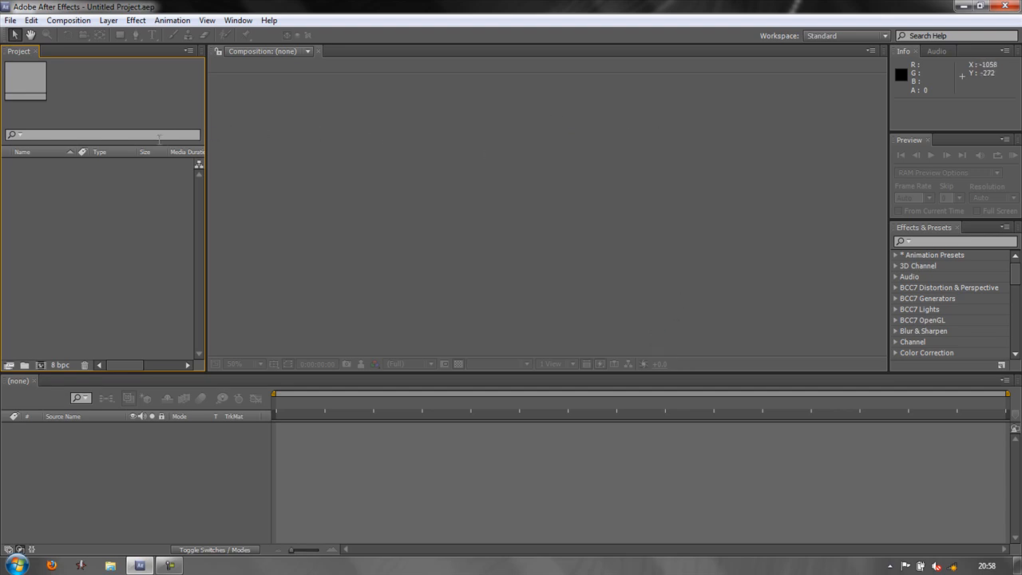
mouse_move(402, 203)
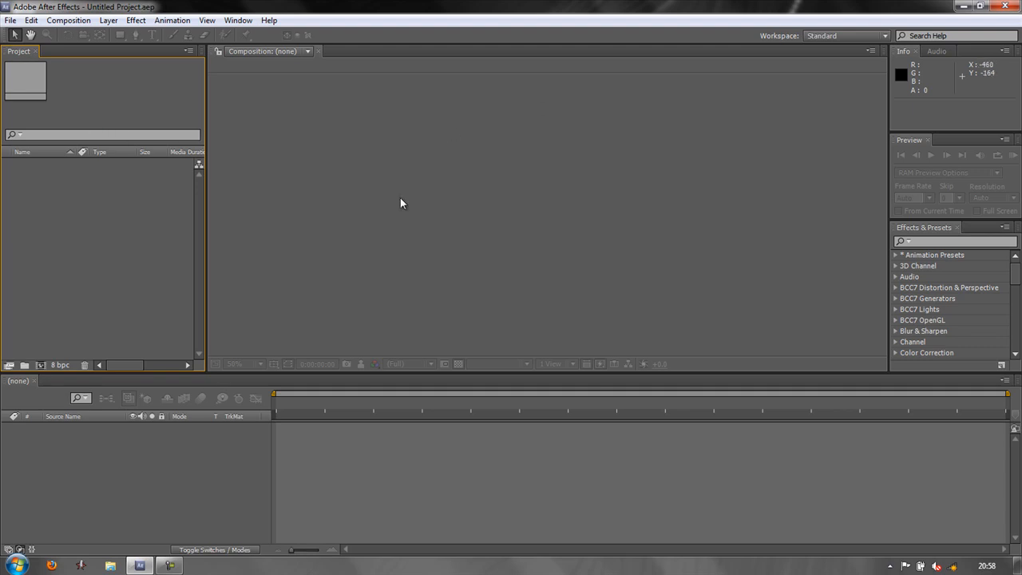
mouse_move(255, 508)
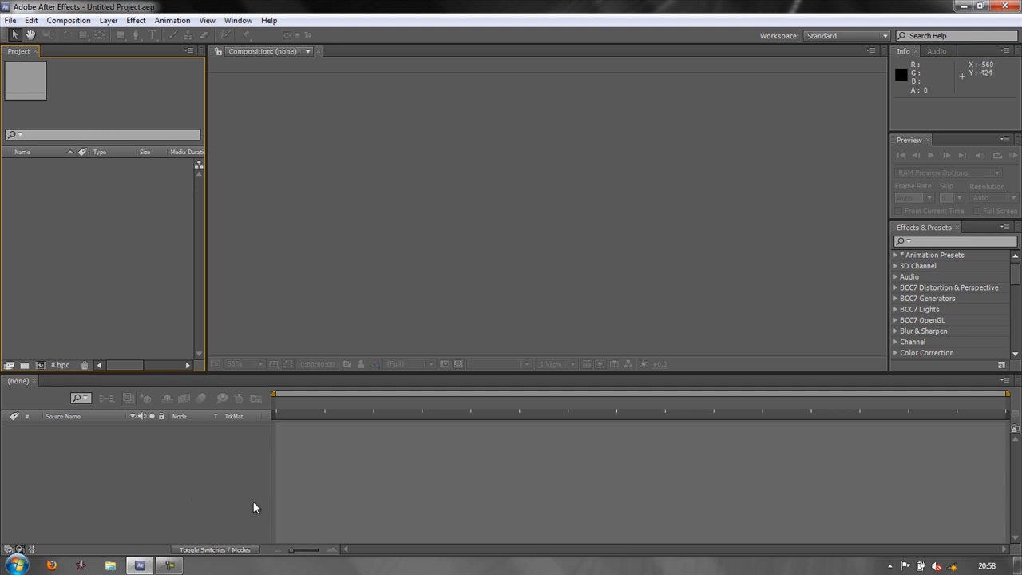
mouse_move(948, 302)
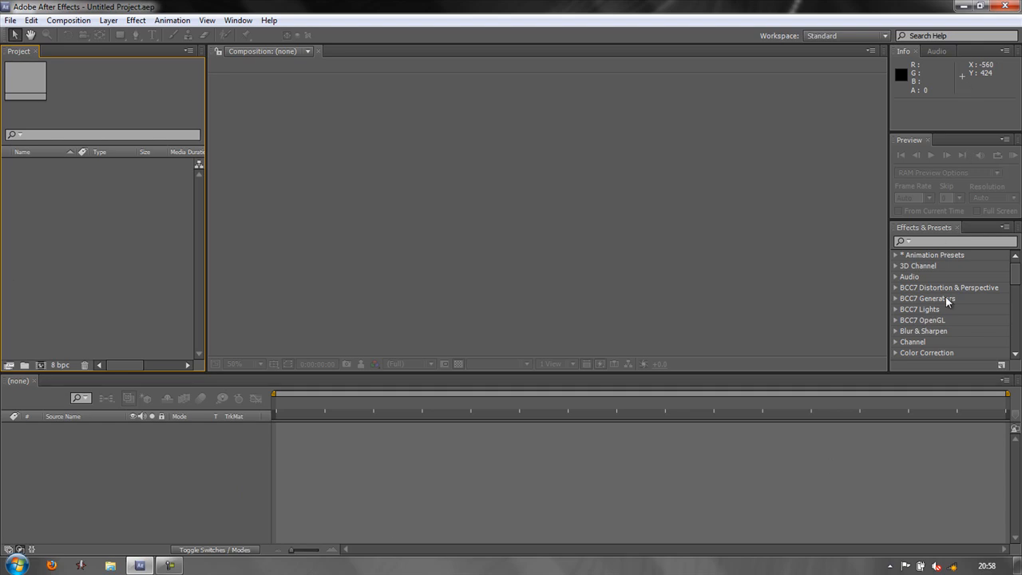
click(884, 36)
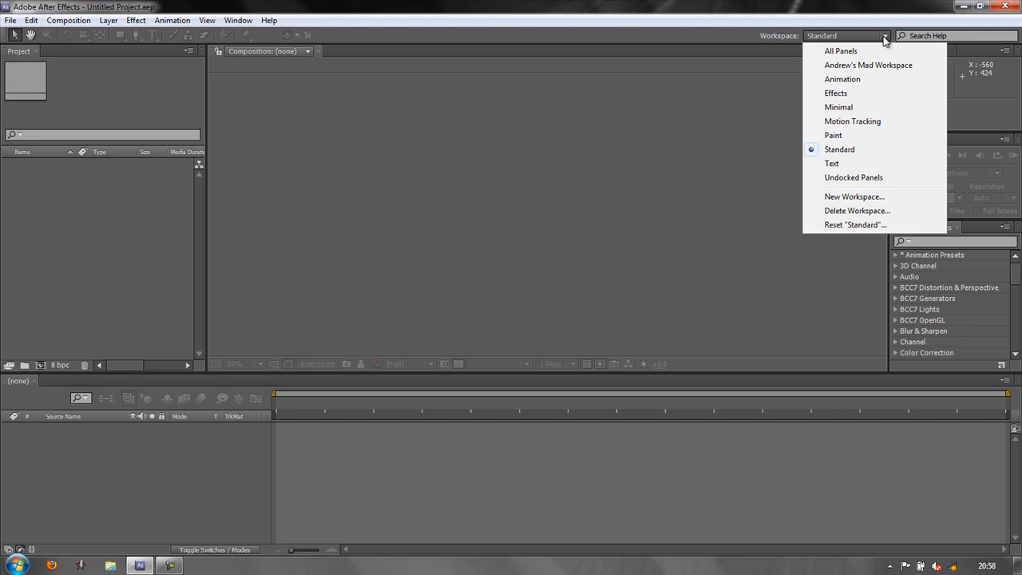
mouse_move(843, 78)
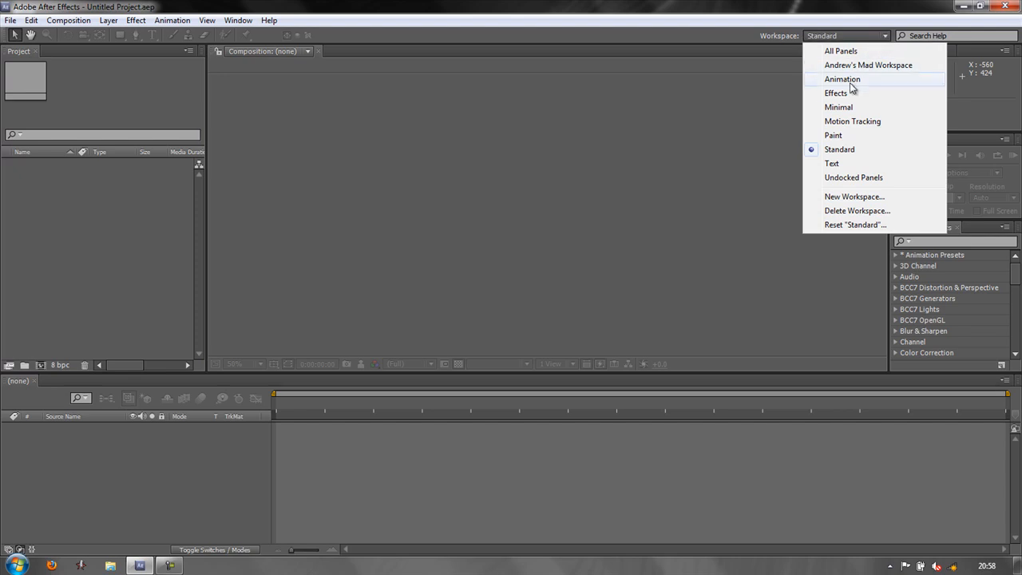
Switch to the Effects workspace so Effect Controls docks beside the Composition viewer
click(837, 92)
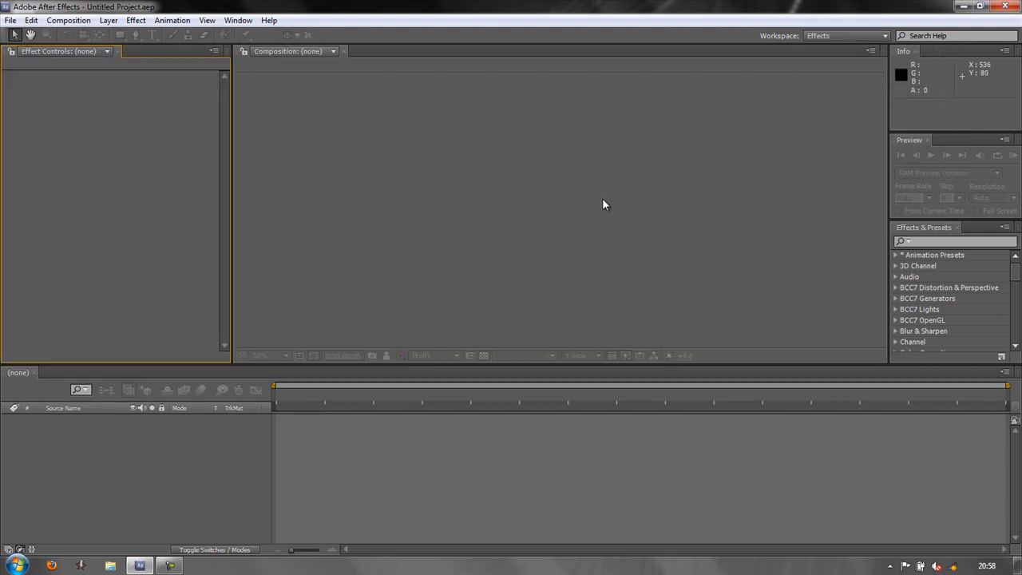
mouse_move(99, 203)
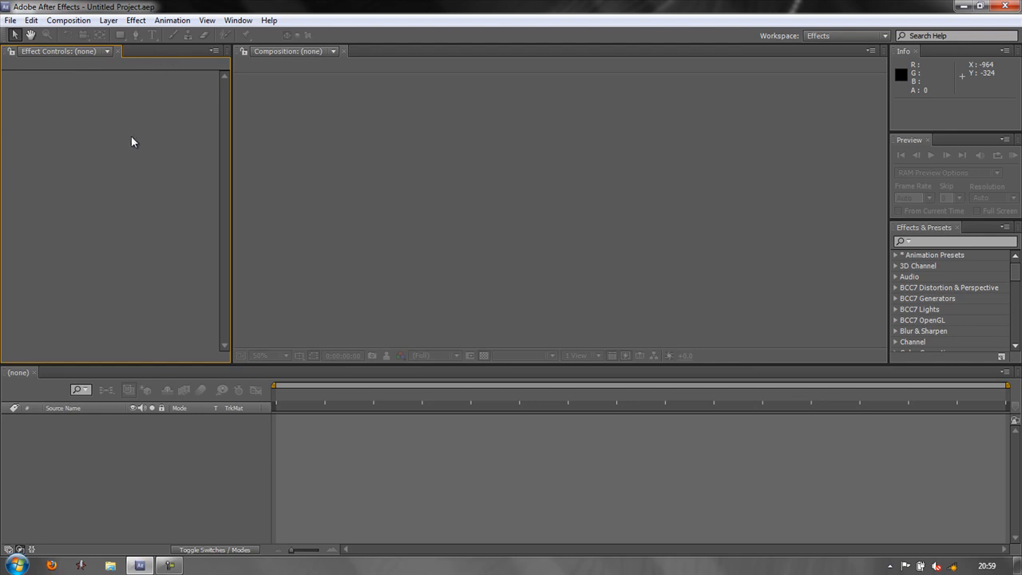
mouse_move(322, 220)
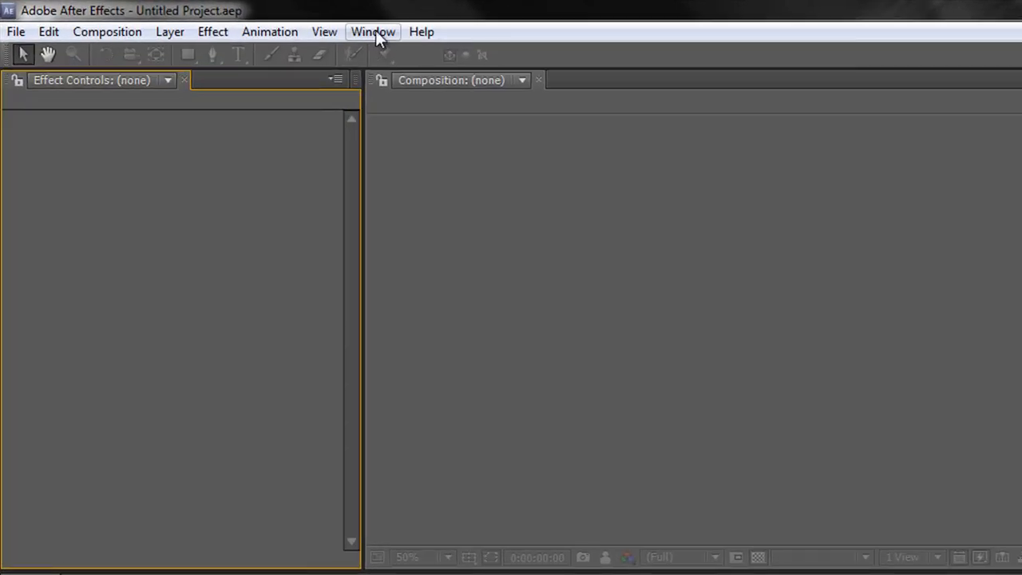
Add the Project panel from the Window menu, then bring Effect Controls back to the front
click(372, 32)
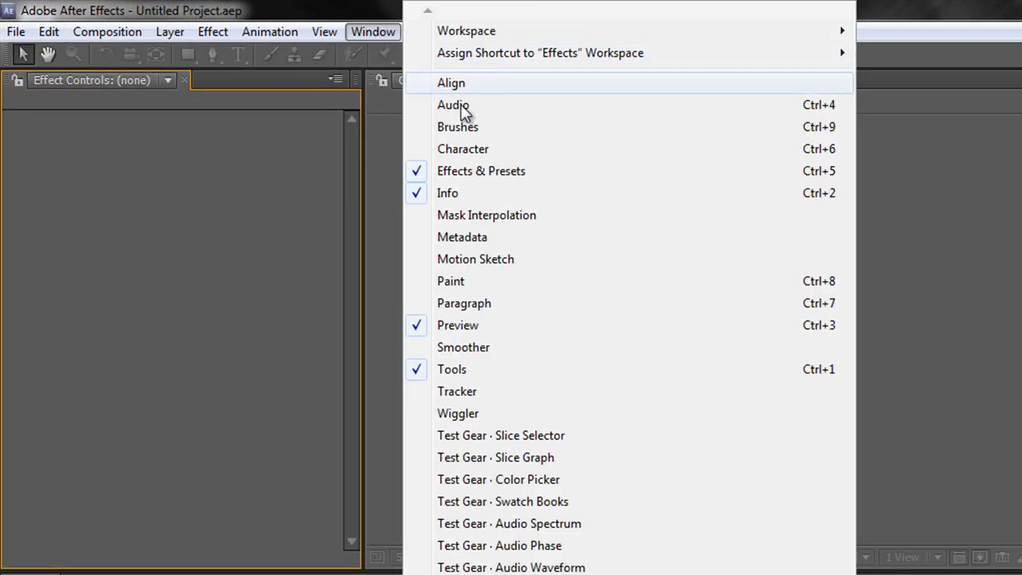
scroll(down, 3)
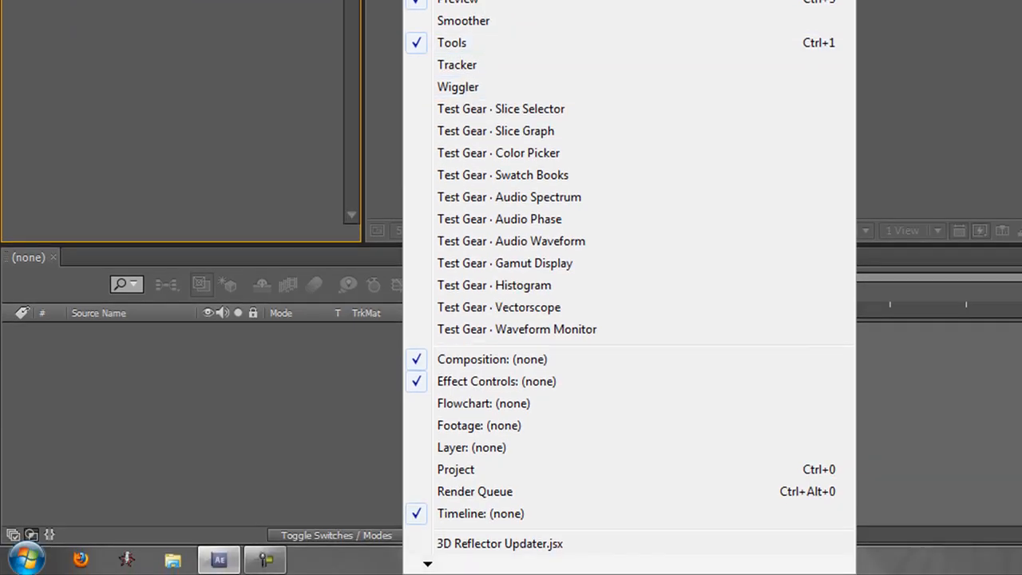
mouse_move(457, 469)
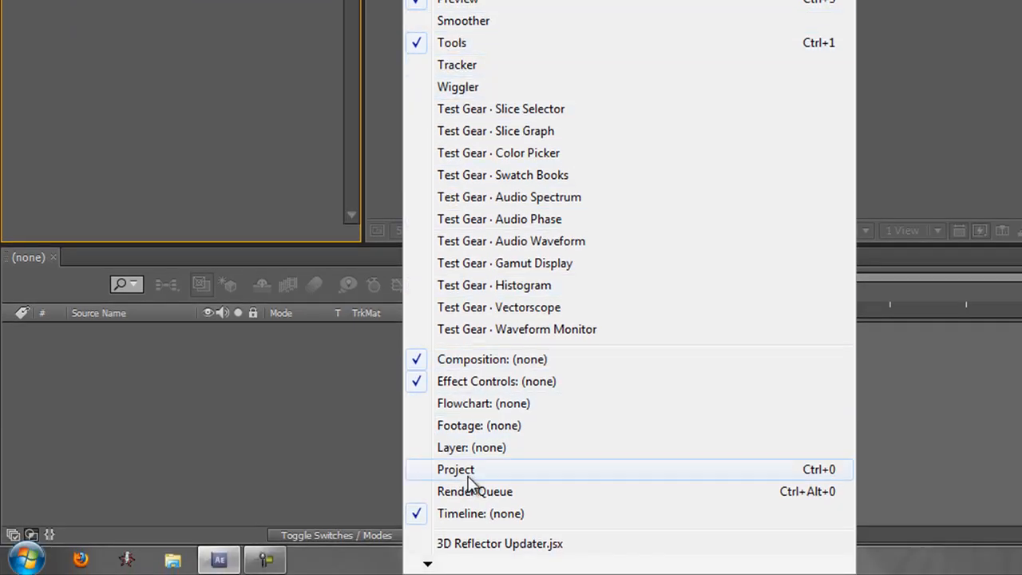
click(457, 470)
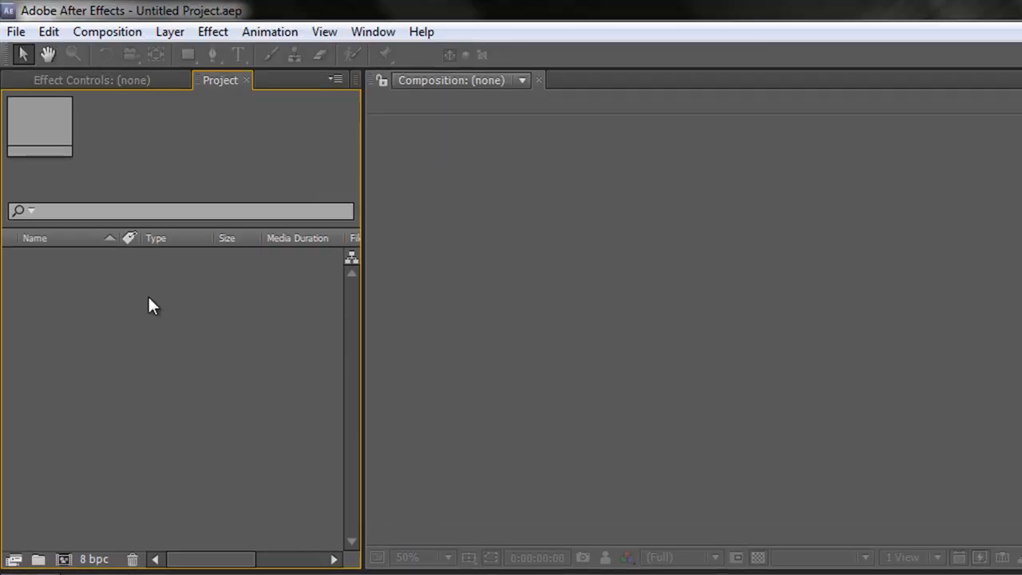
click(93, 80)
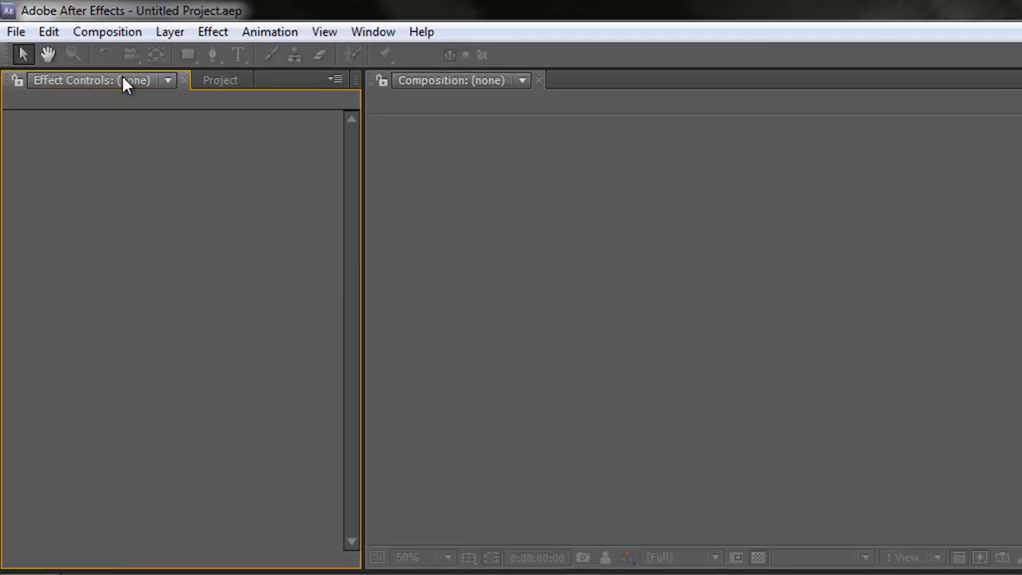
mouse_move(115, 112)
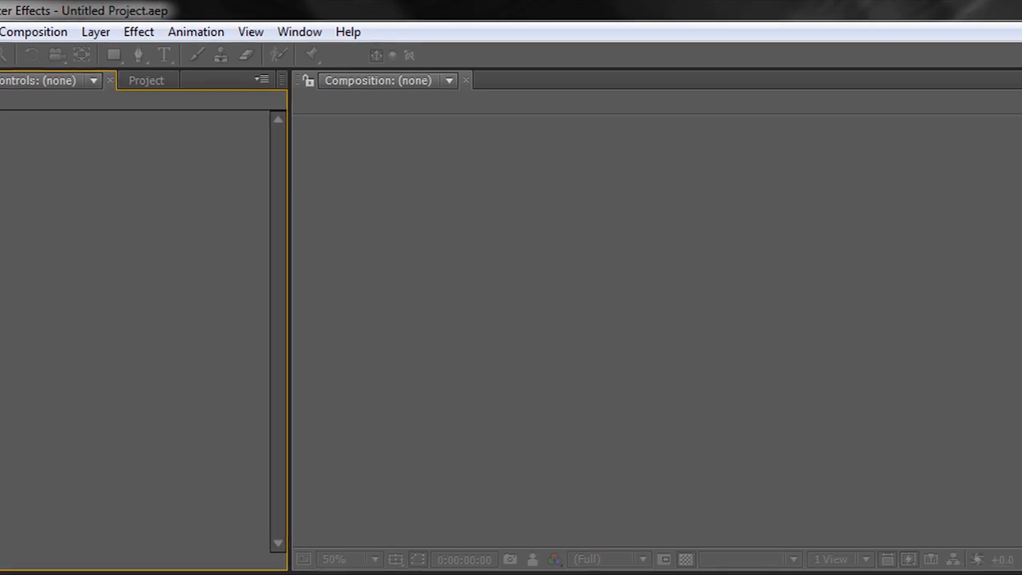
Tour the Motion Tracking, Minimal and Undocked Panels preset workspaces in turn
click(799, 57)
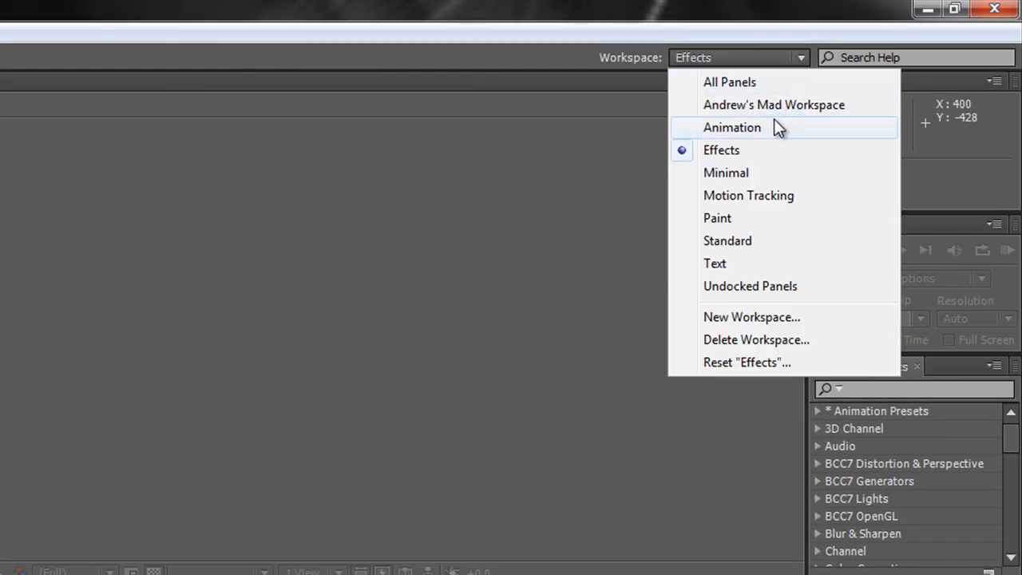
click(747, 195)
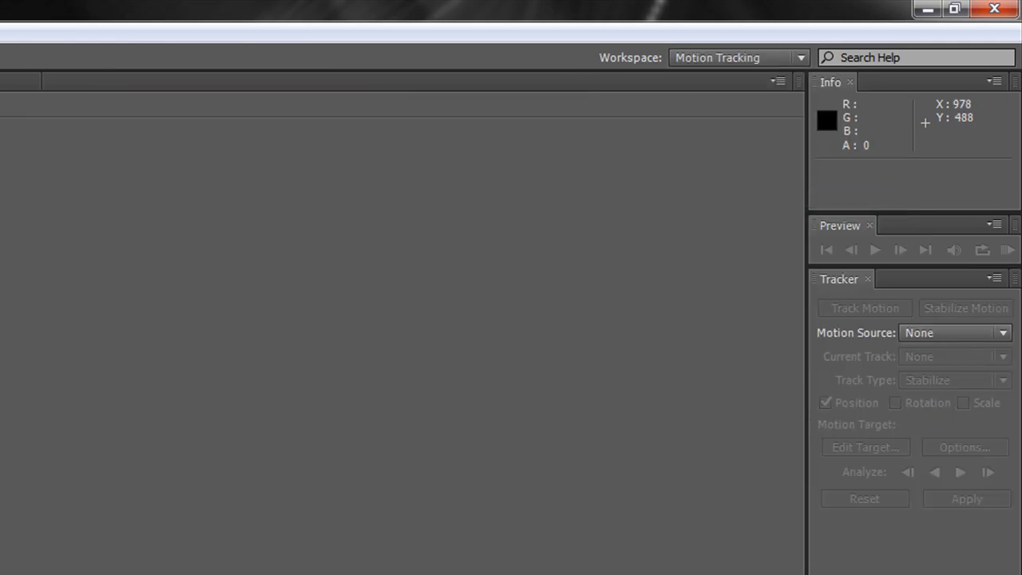
mouse_move(923, 450)
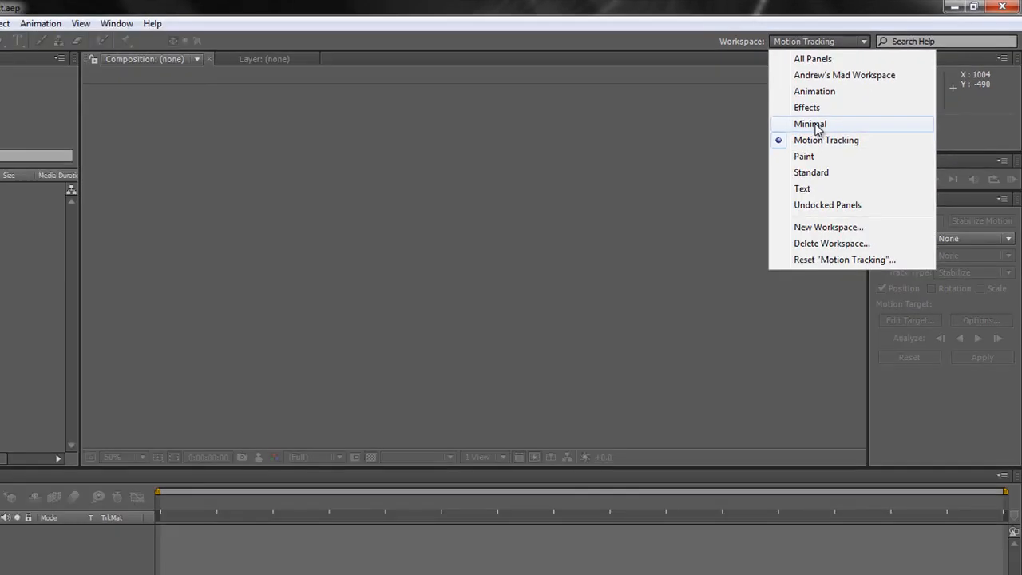
click(809, 125)
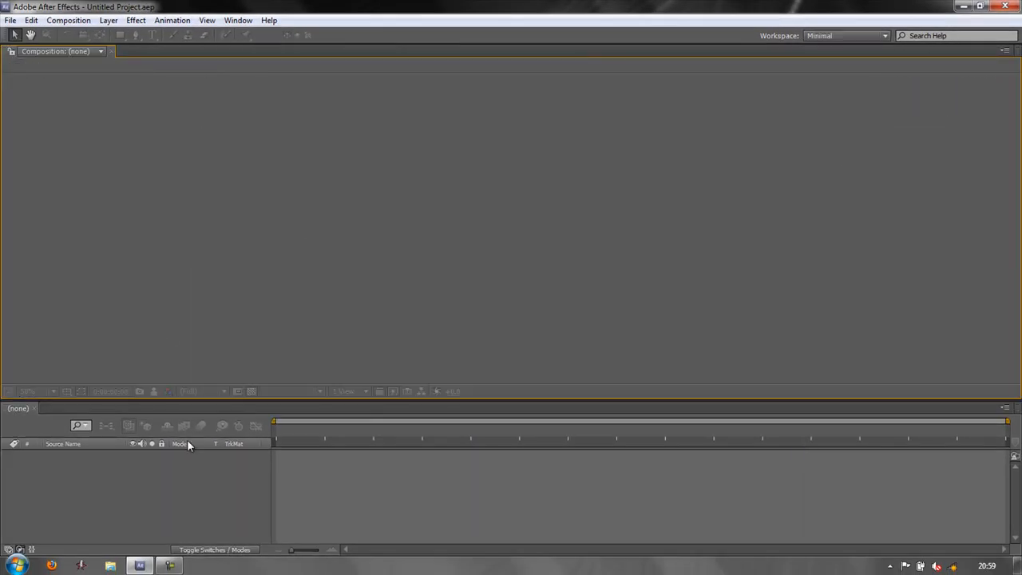
click(884, 35)
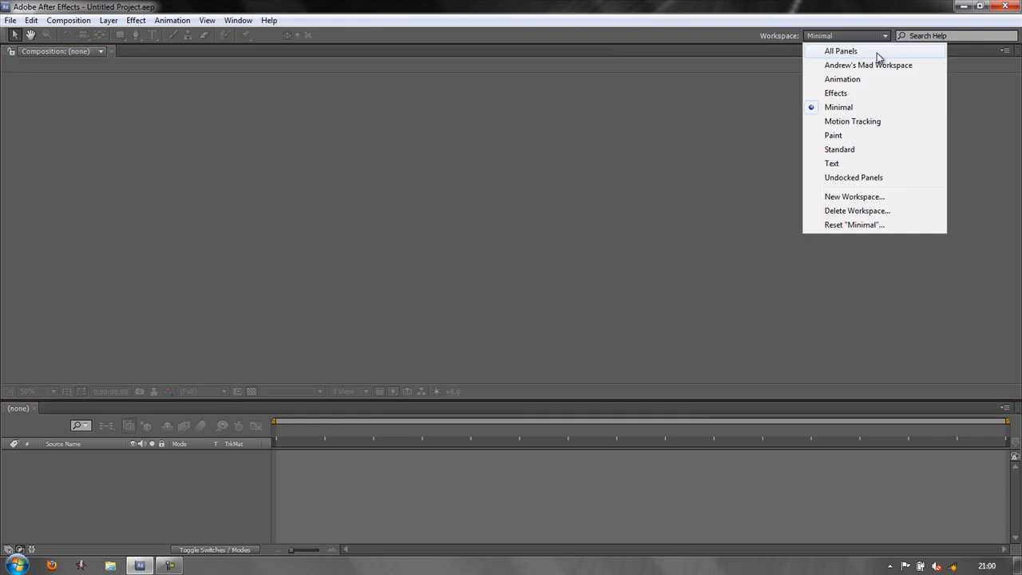
click(853, 178)
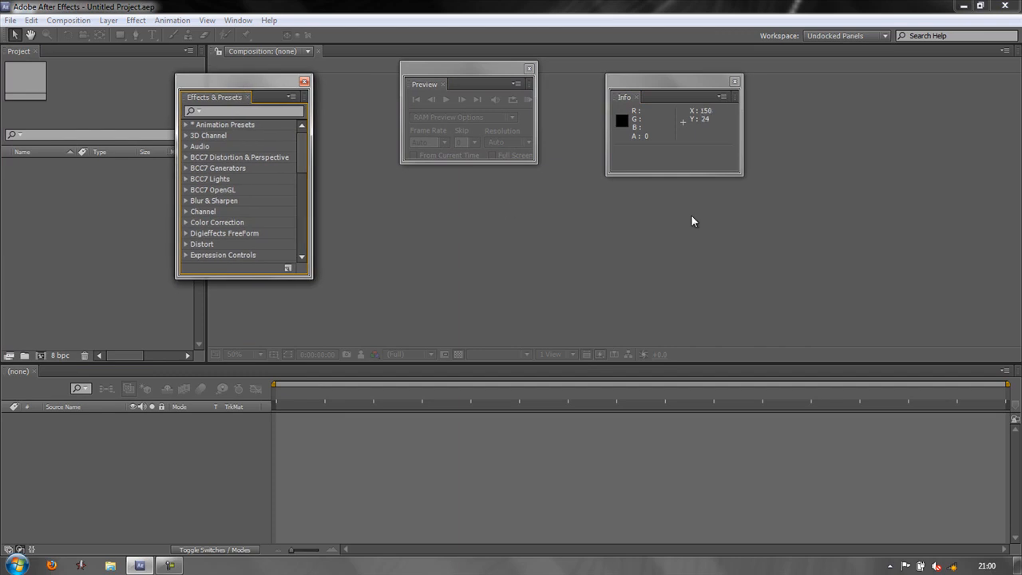
mouse_move(881, 78)
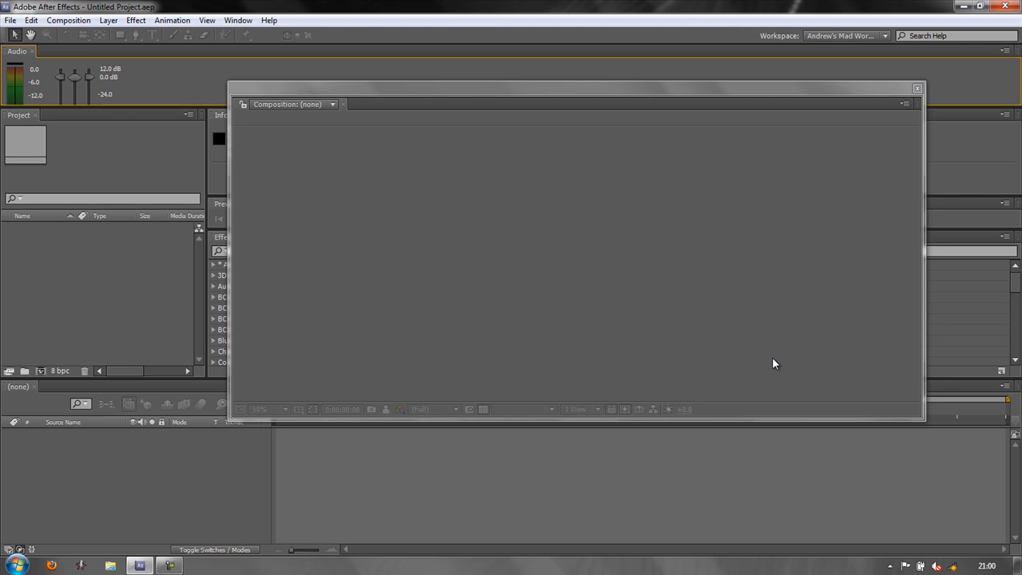
mouse_move(849, 150)
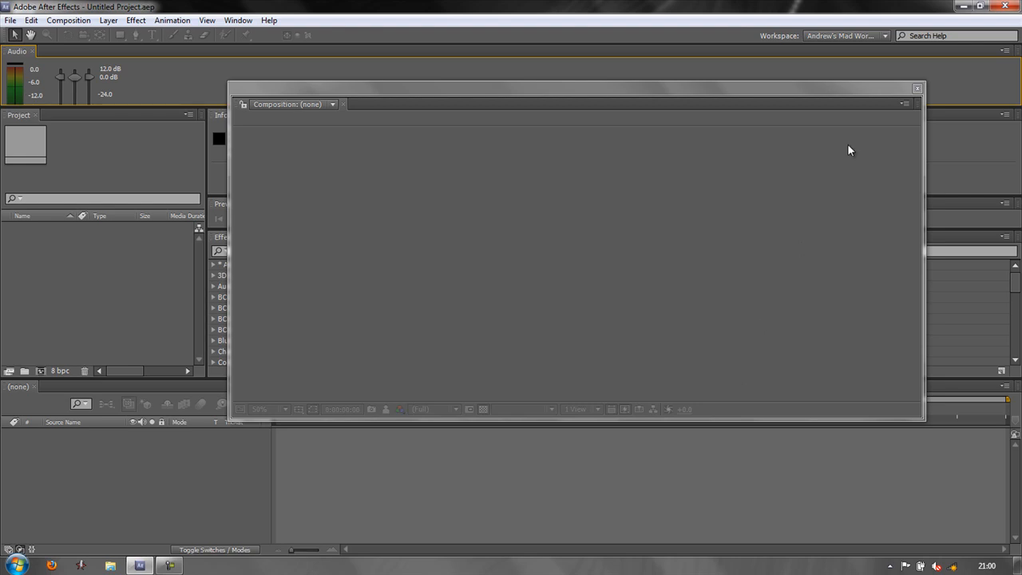
mouse_move(750, 39)
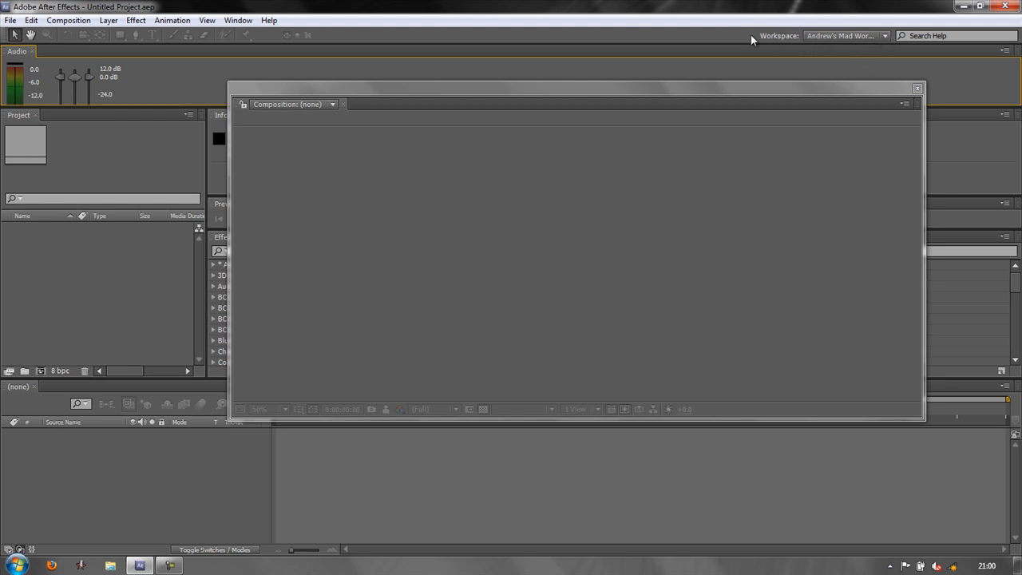
click(238, 20)
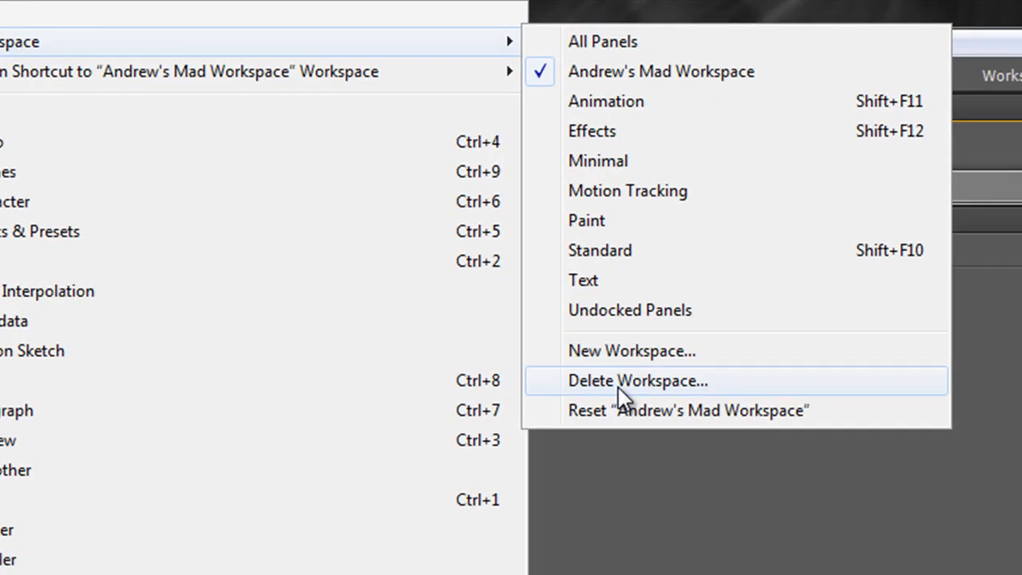
click(637, 380)
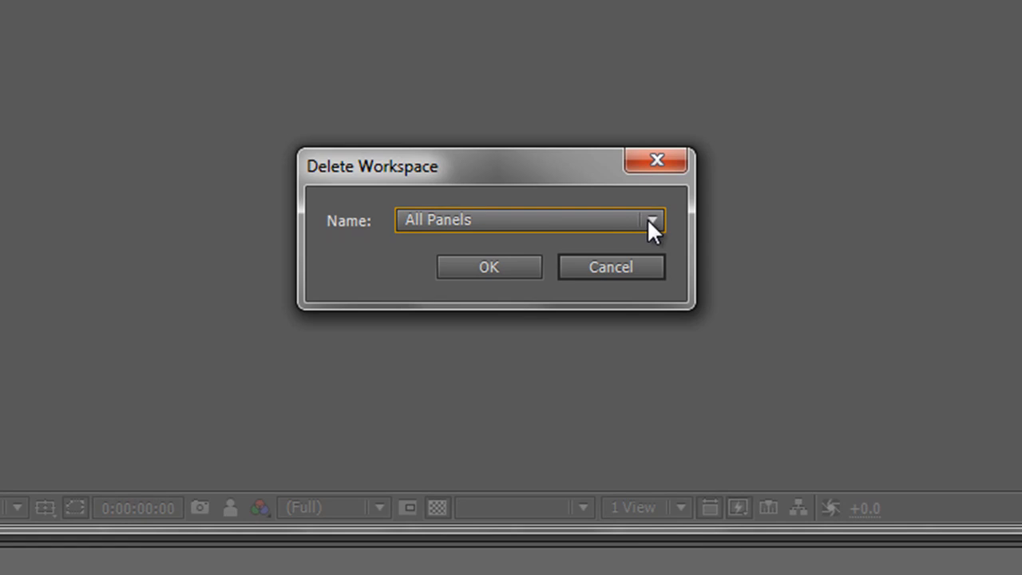
click(651, 221)
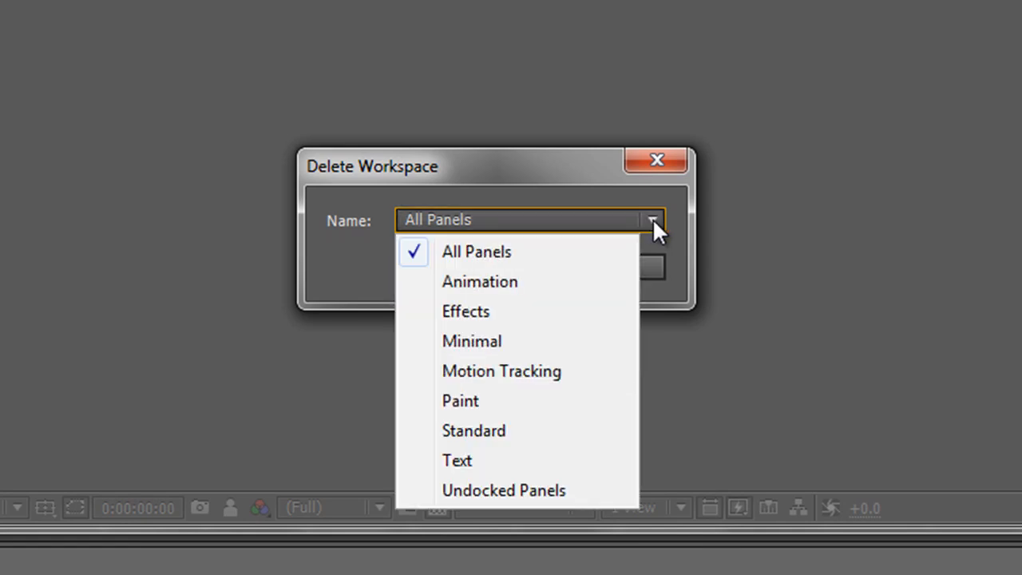
mouse_move(517, 431)
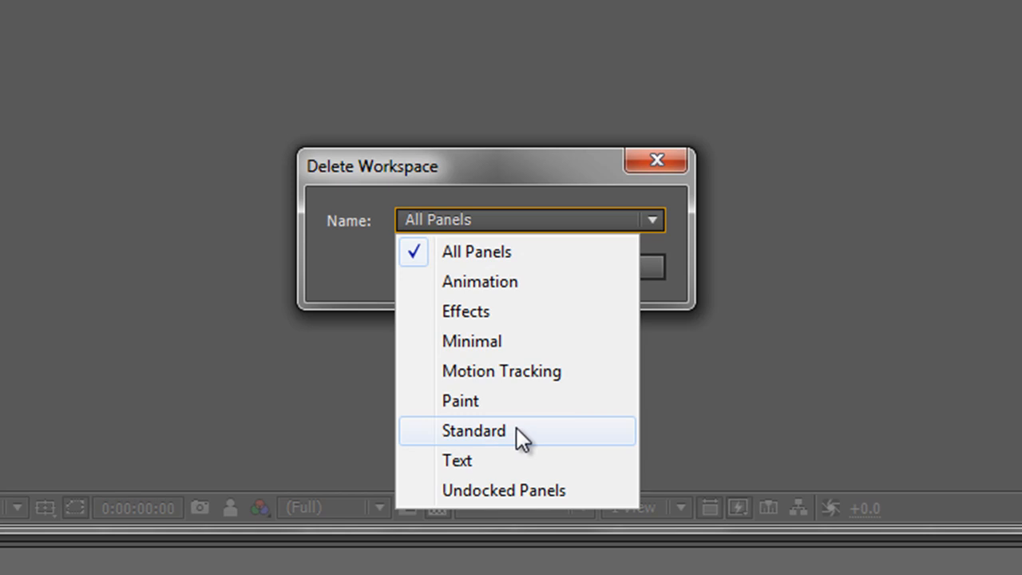
mouse_move(557, 185)
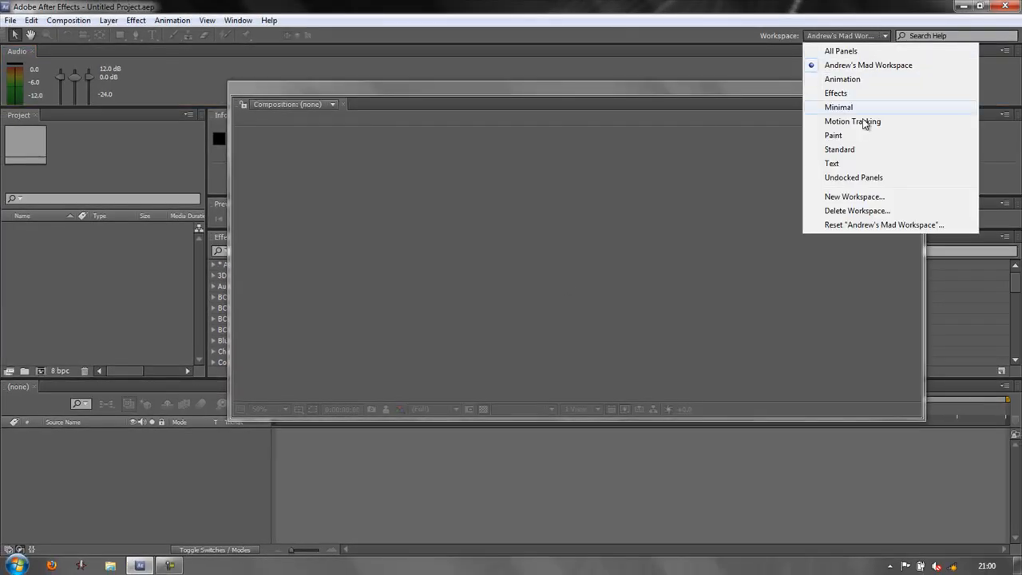
Switch to Standard, then delete Andrew's Mad Workspace via Delete Workspace and confirm
click(839, 150)
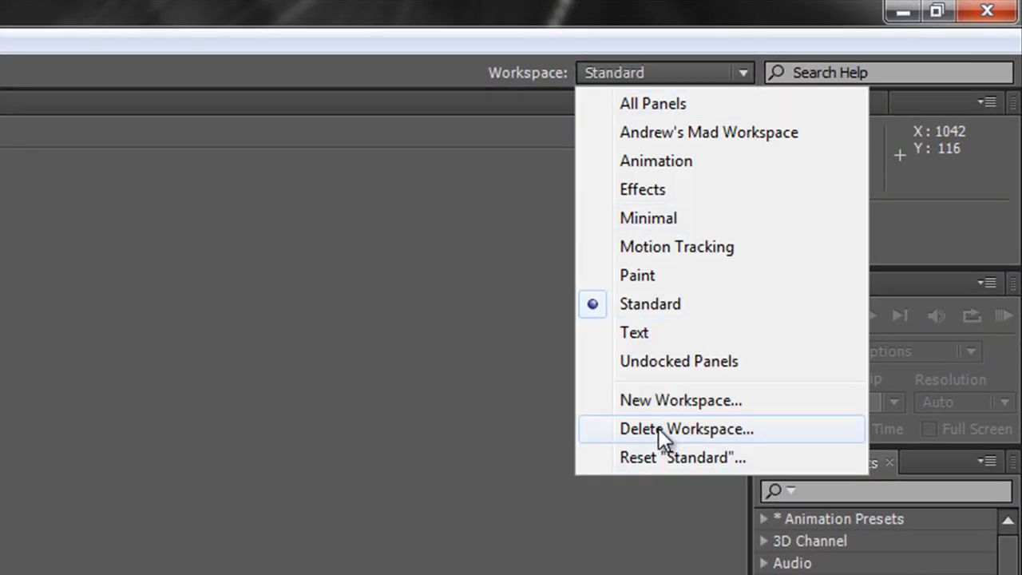
click(685, 428)
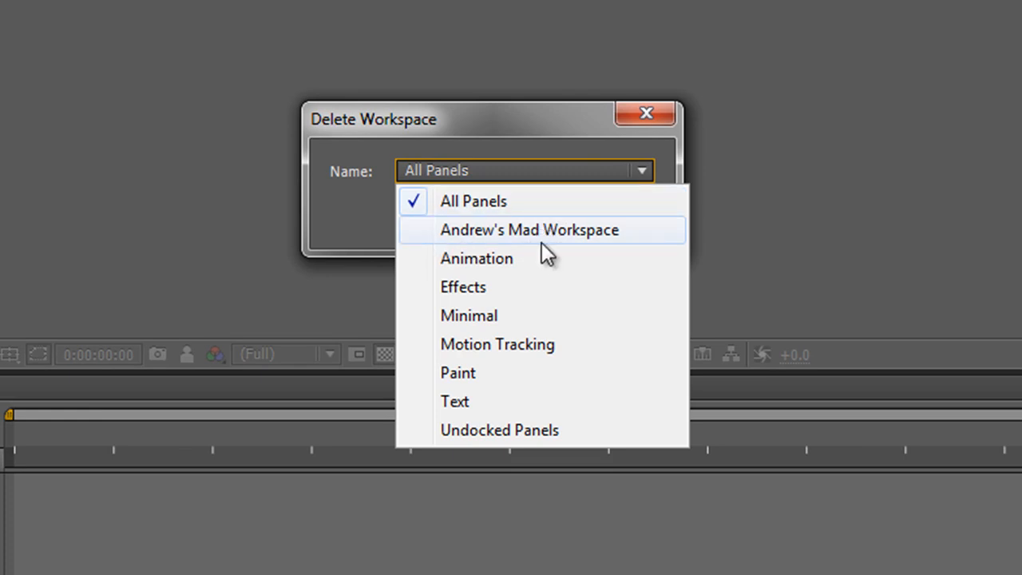
click(528, 230)
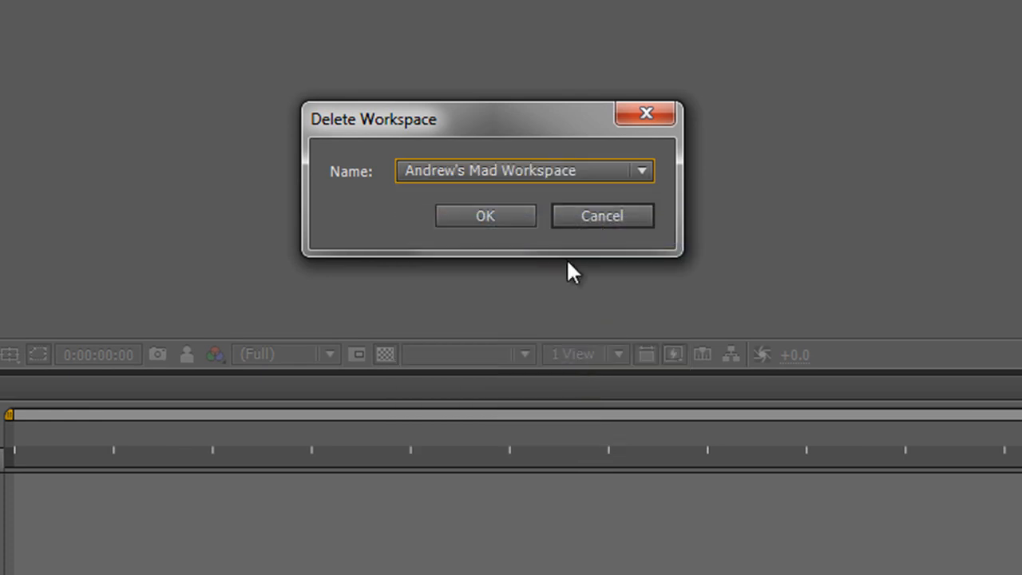
click(485, 216)
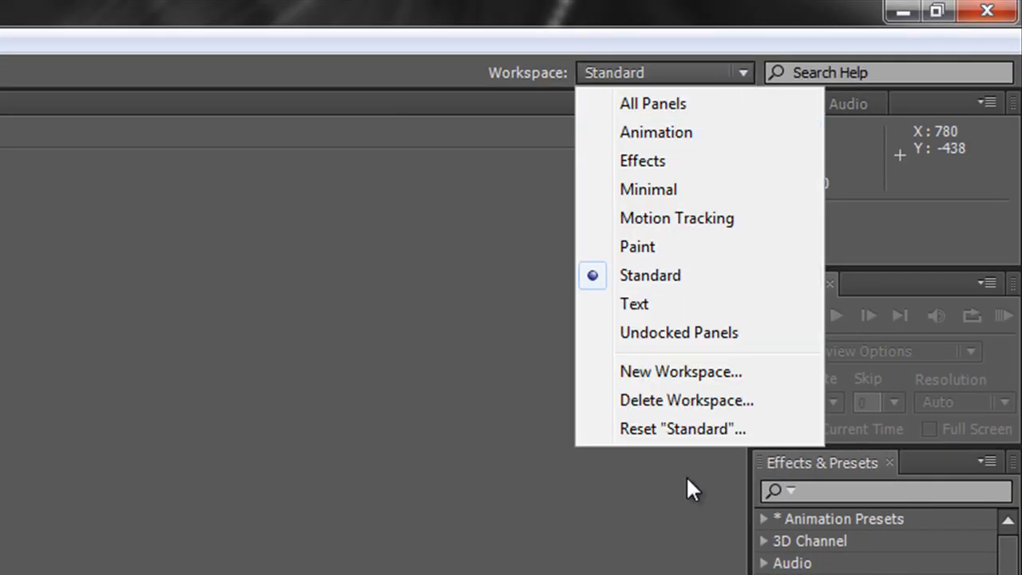
click(164, 42)
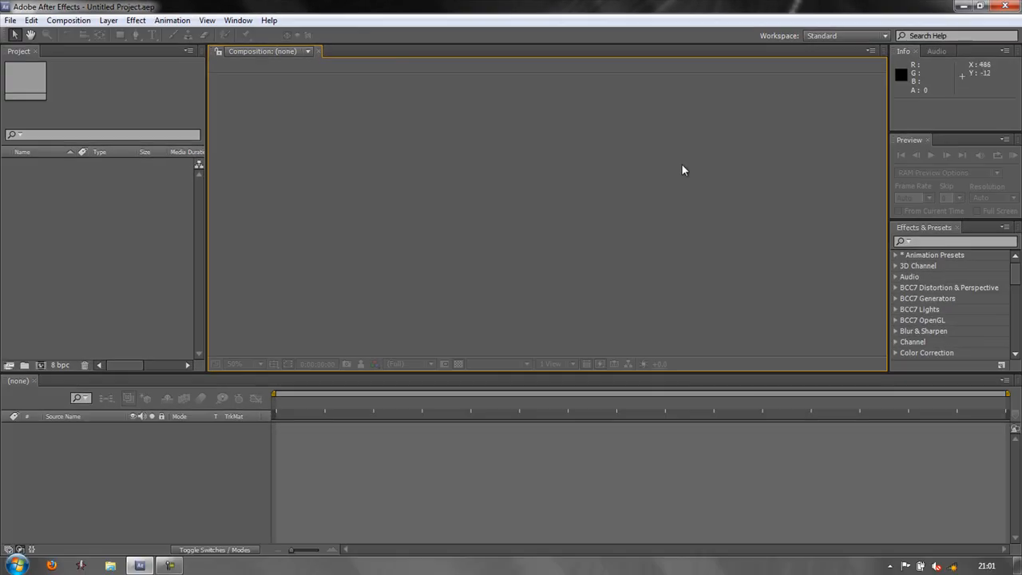
mouse_move(118, 83)
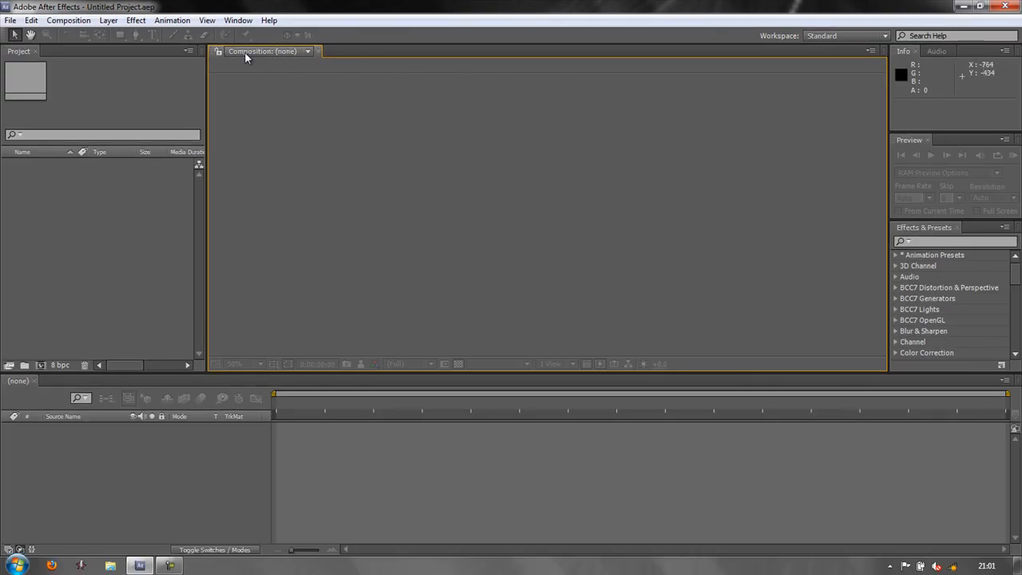
mouse_move(214, 54)
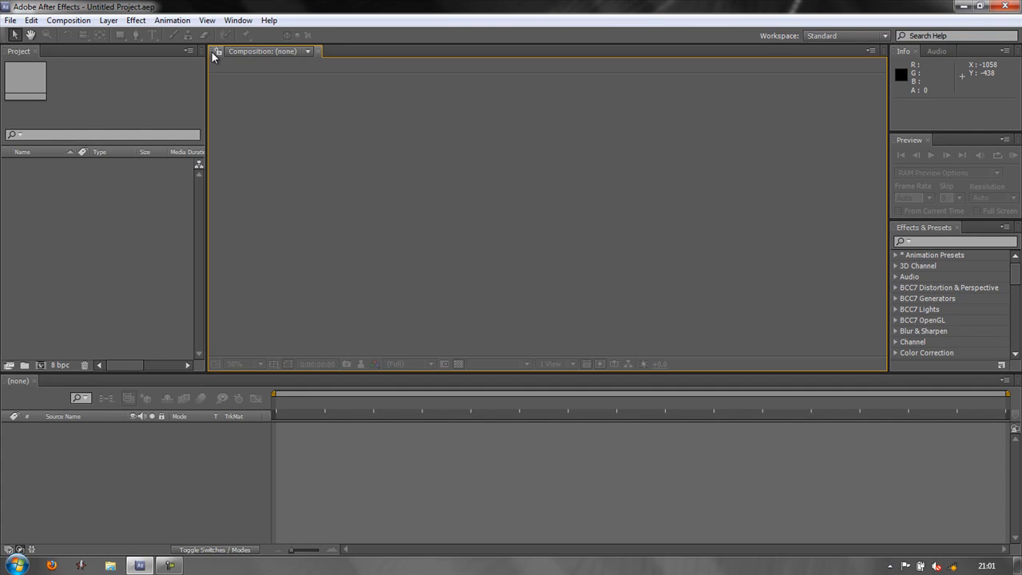
mouse_move(284, 135)
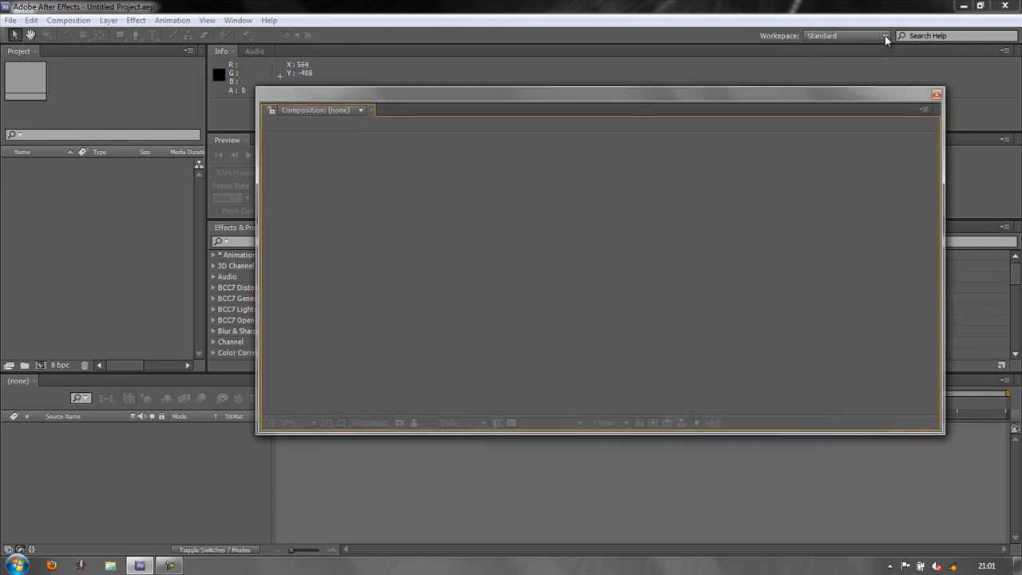
Reset the Standard workspace to its original layout and confirm with Yes
click(885, 35)
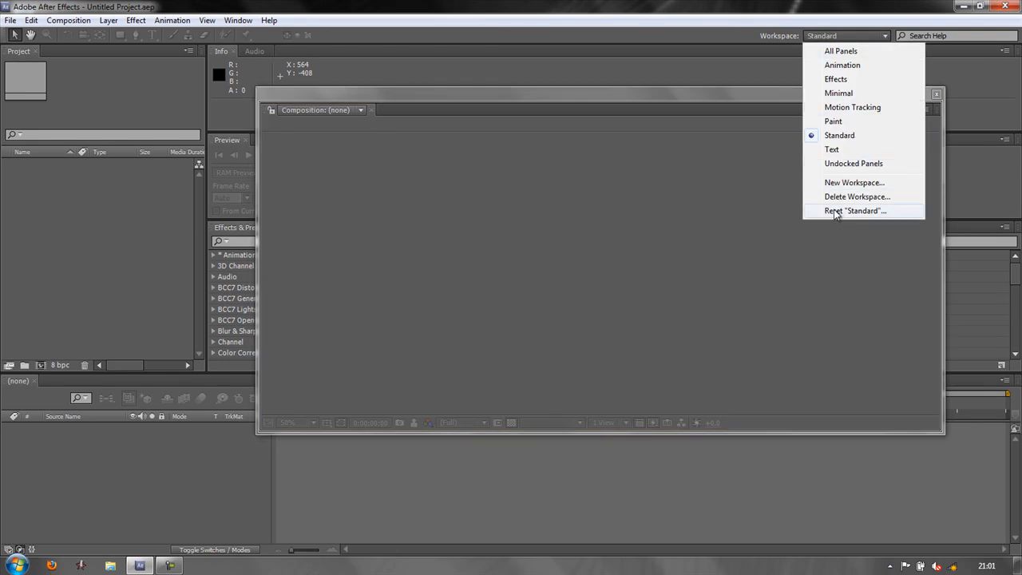
click(856, 211)
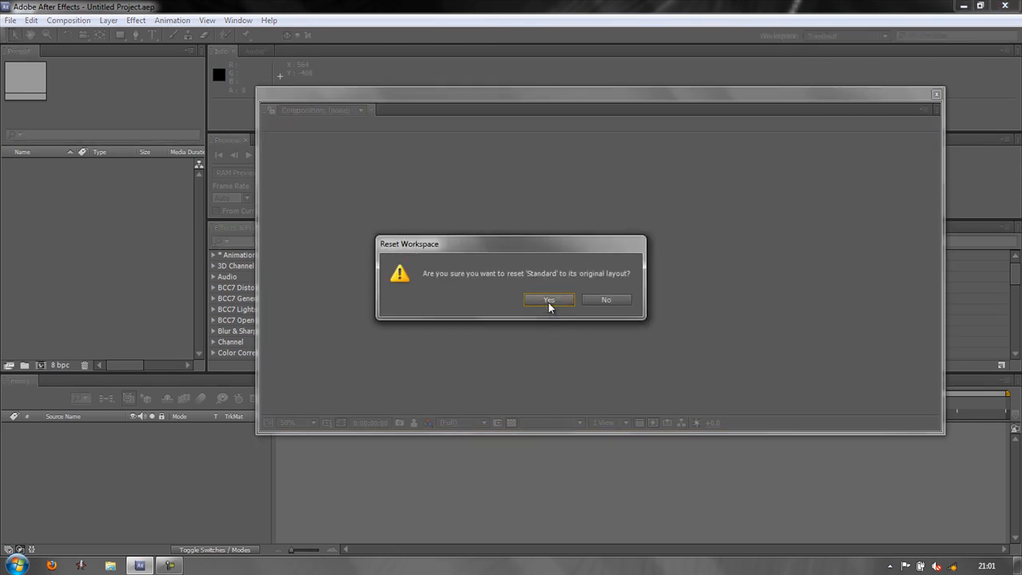
click(550, 300)
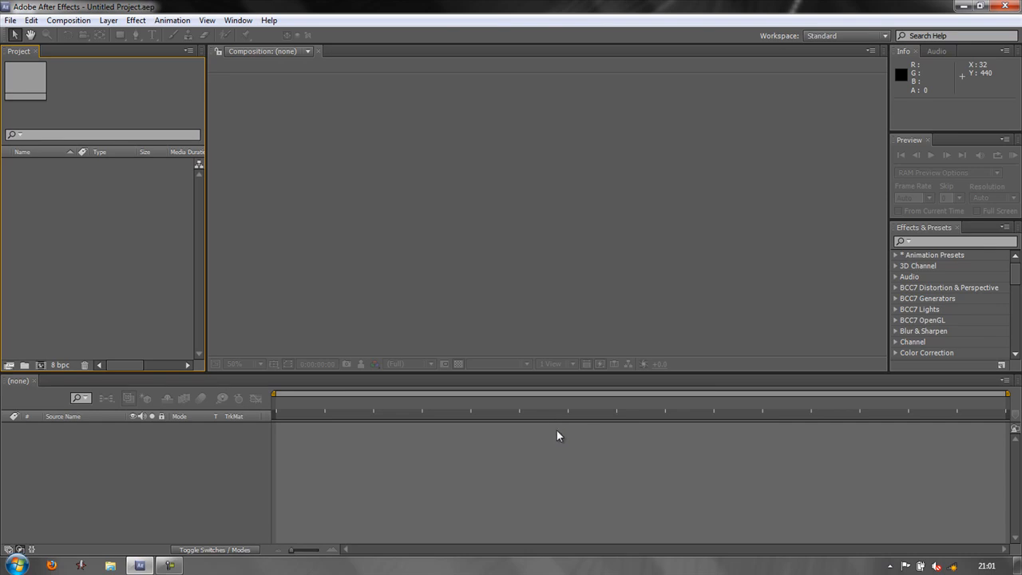
mouse_move(795, 214)
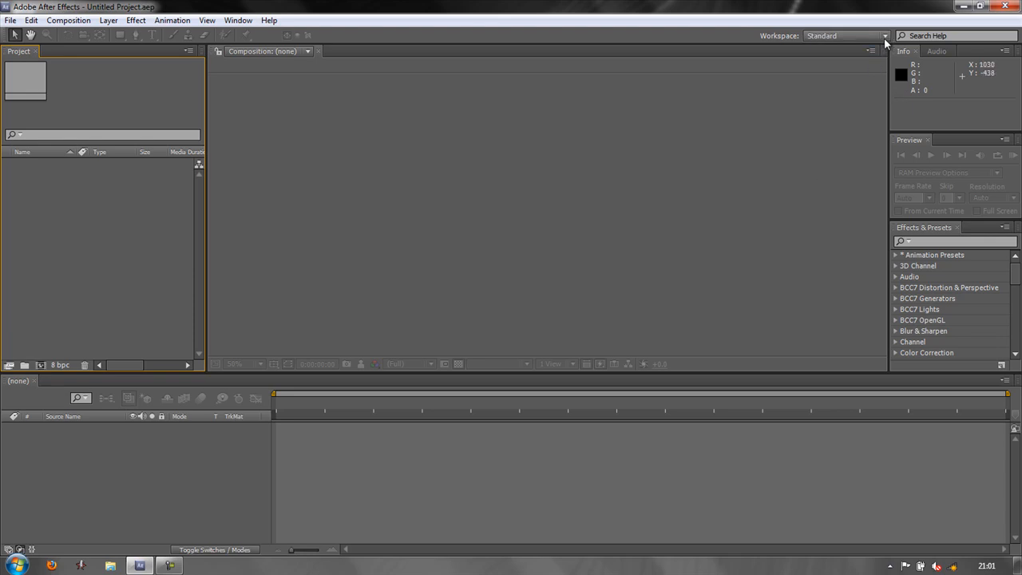
mouse_move(786, 134)
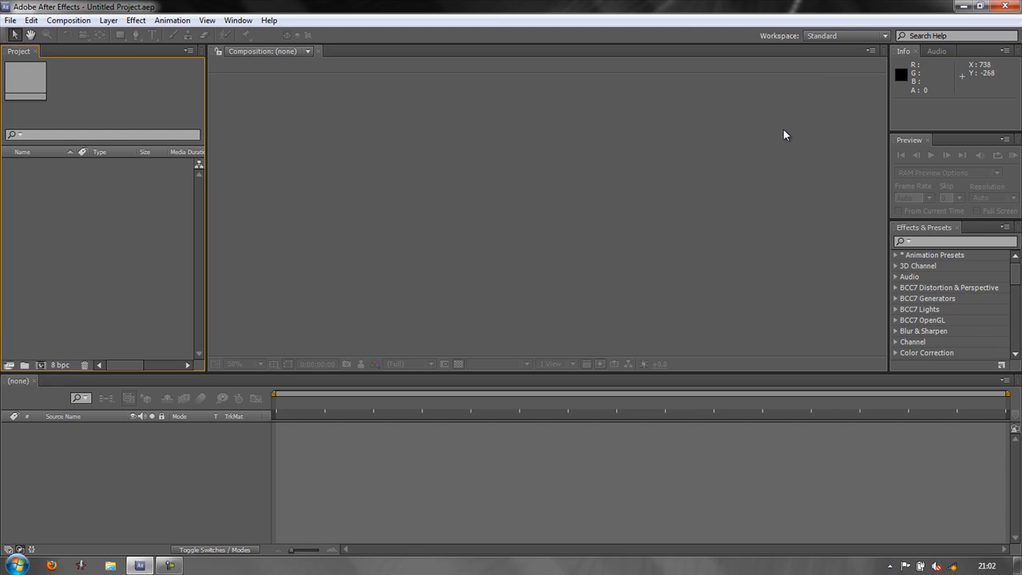
mouse_move(700, 163)
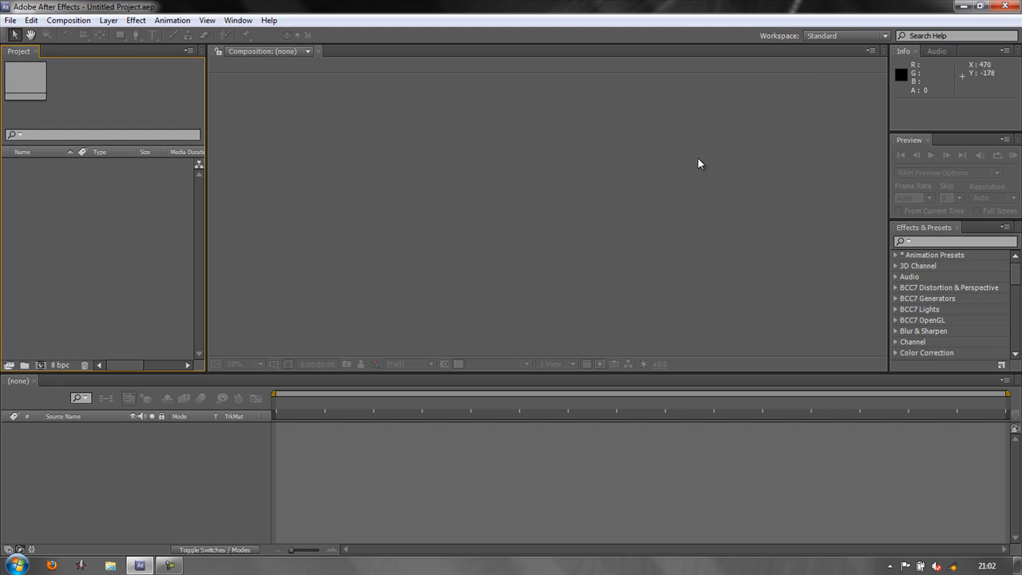
mouse_move(698, 168)
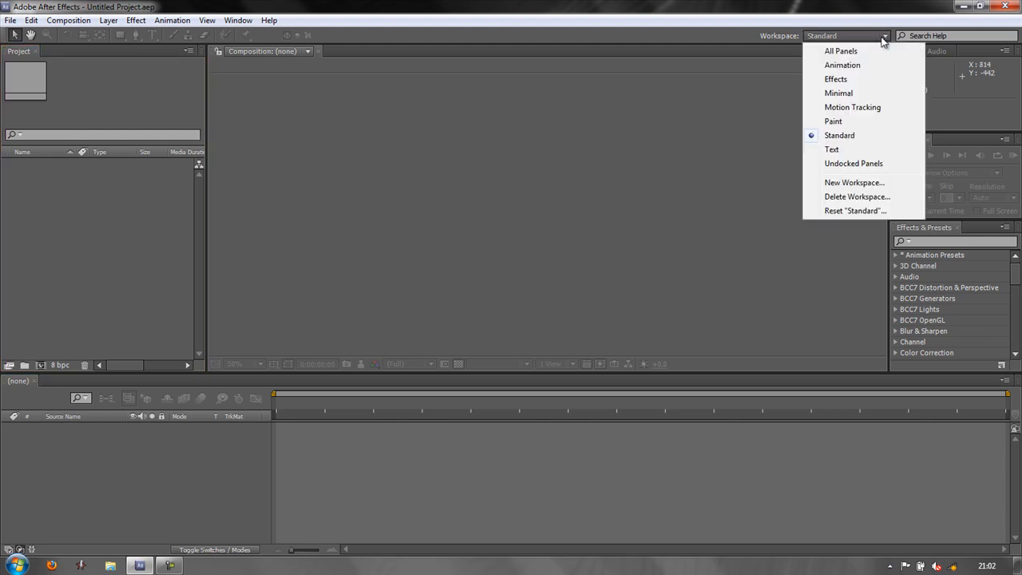
mouse_move(843, 163)
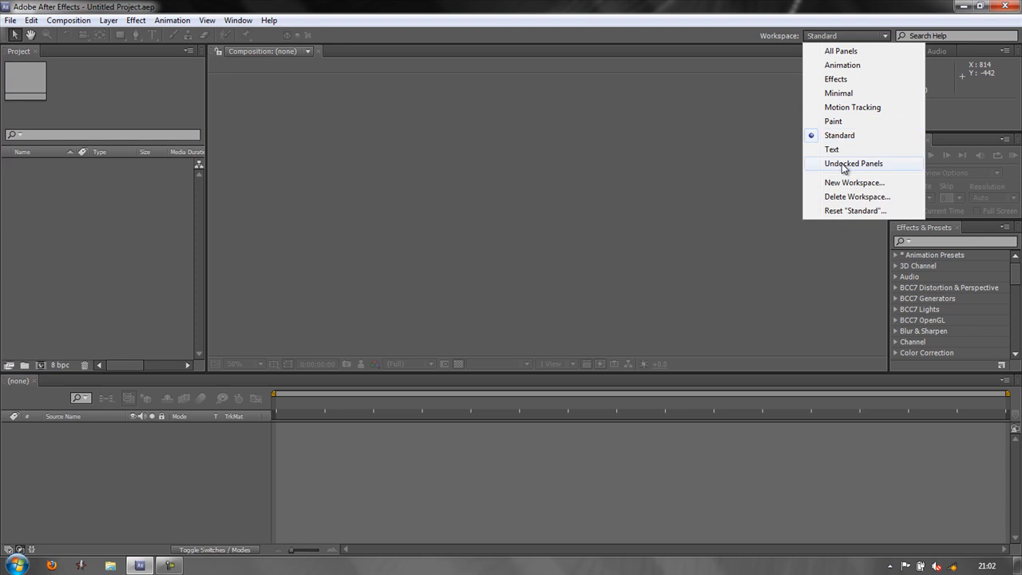
mouse_move(843, 78)
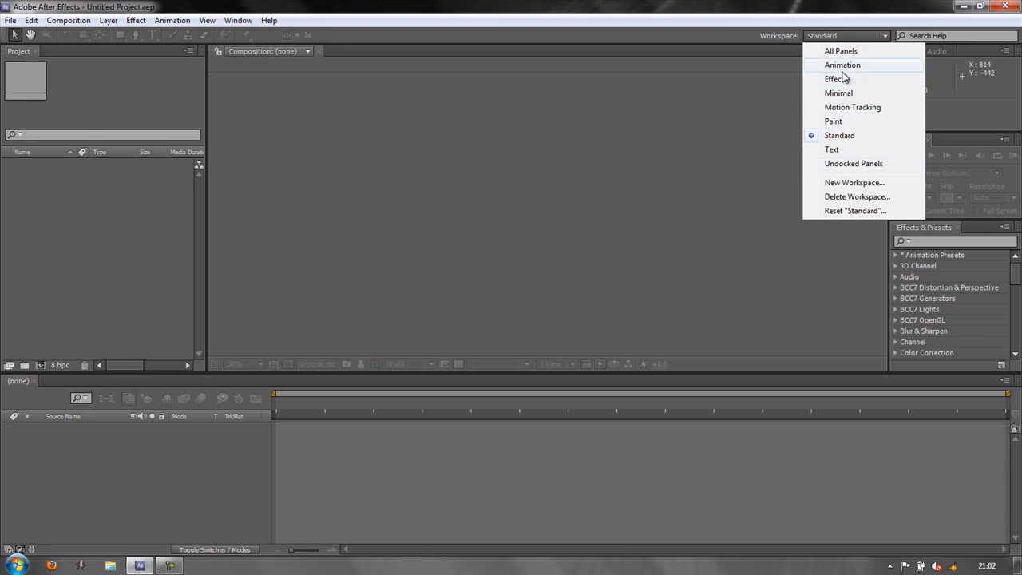
mouse_move(840, 221)
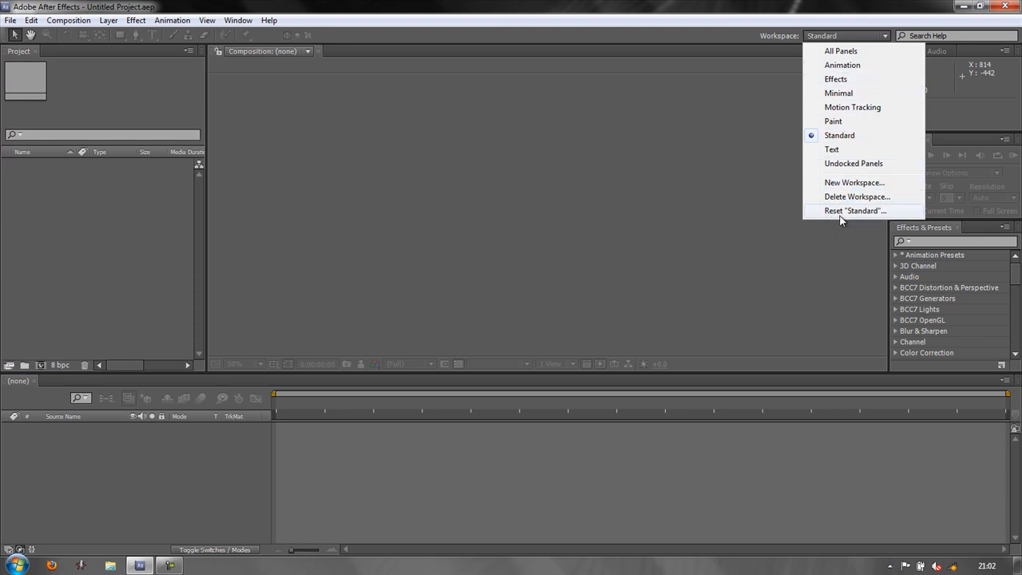
mouse_move(682, 287)
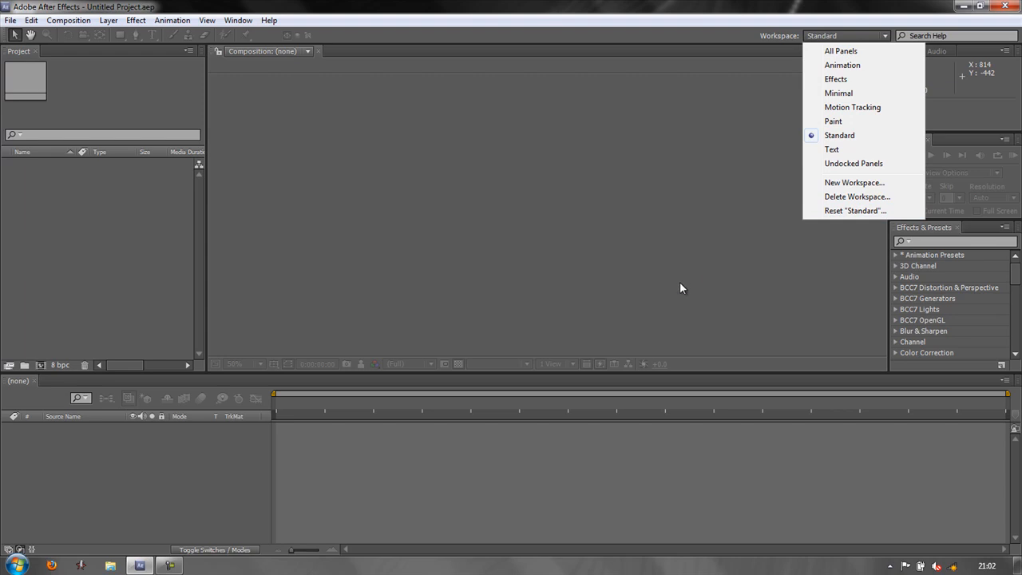